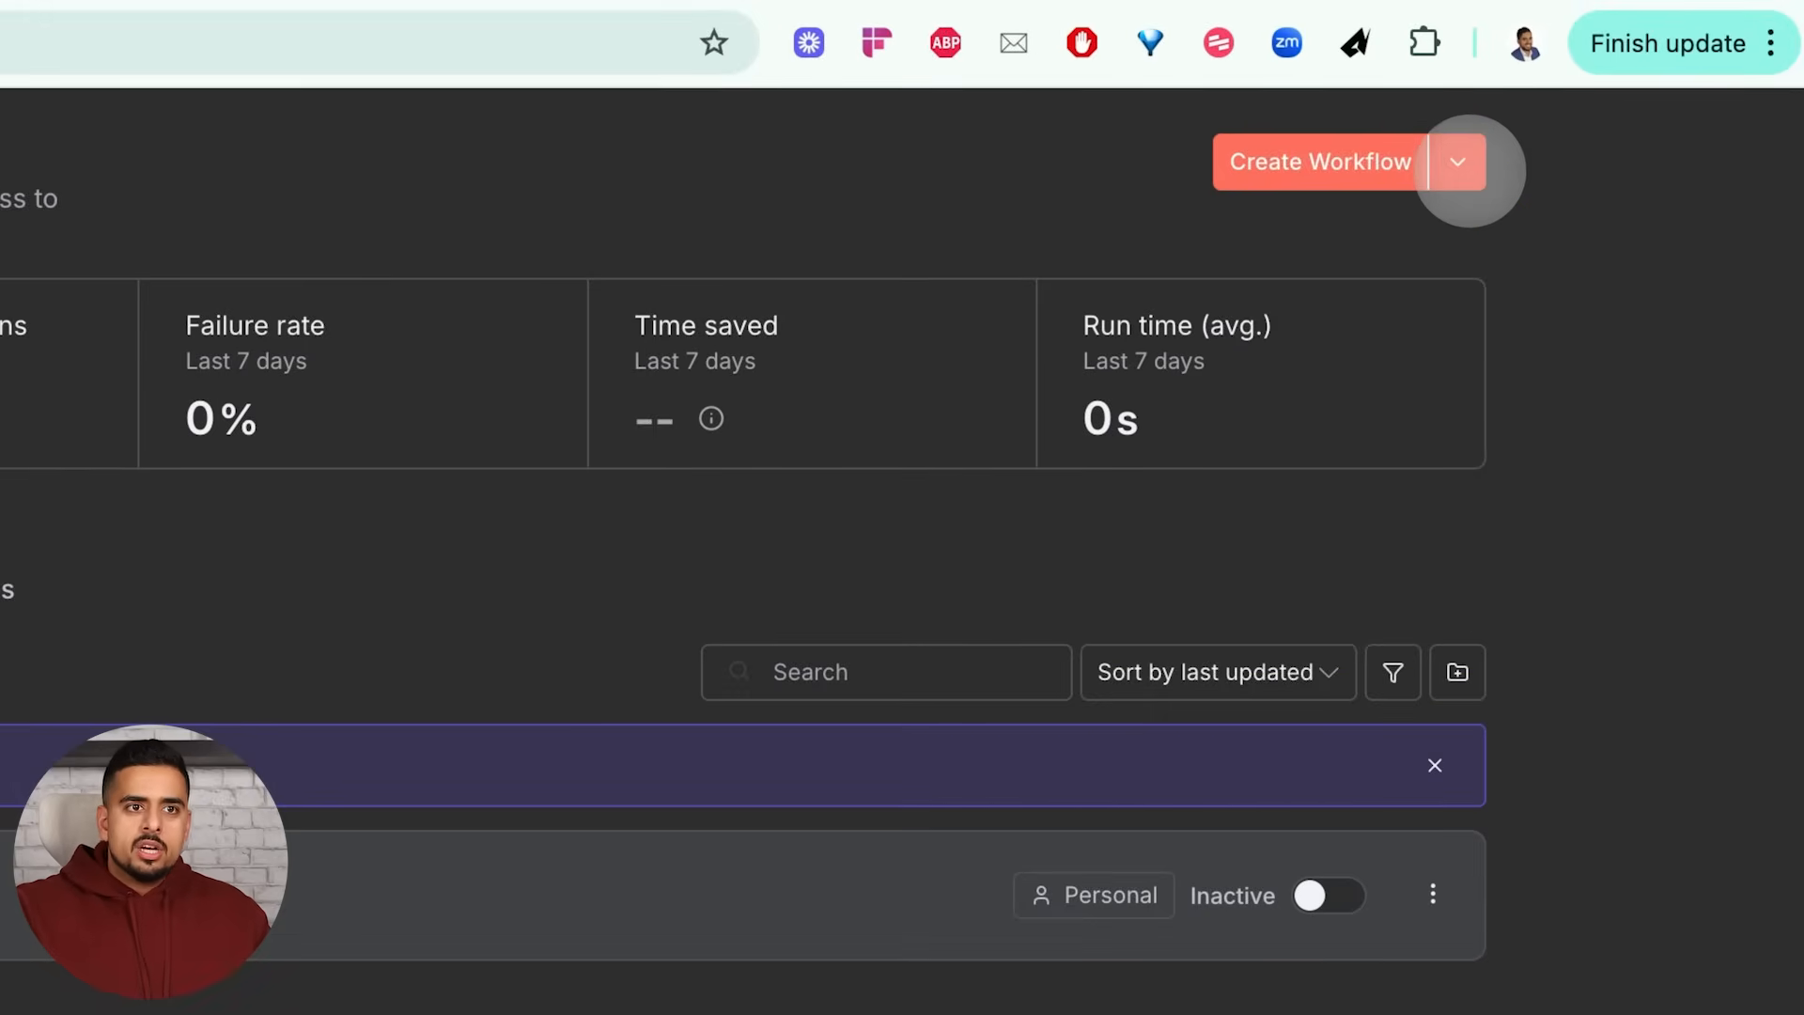
- Browse the create options, the Data tables list, then the Executions list with statuses and run times
{"action": "left_click", "coordinate": [1457, 162]}
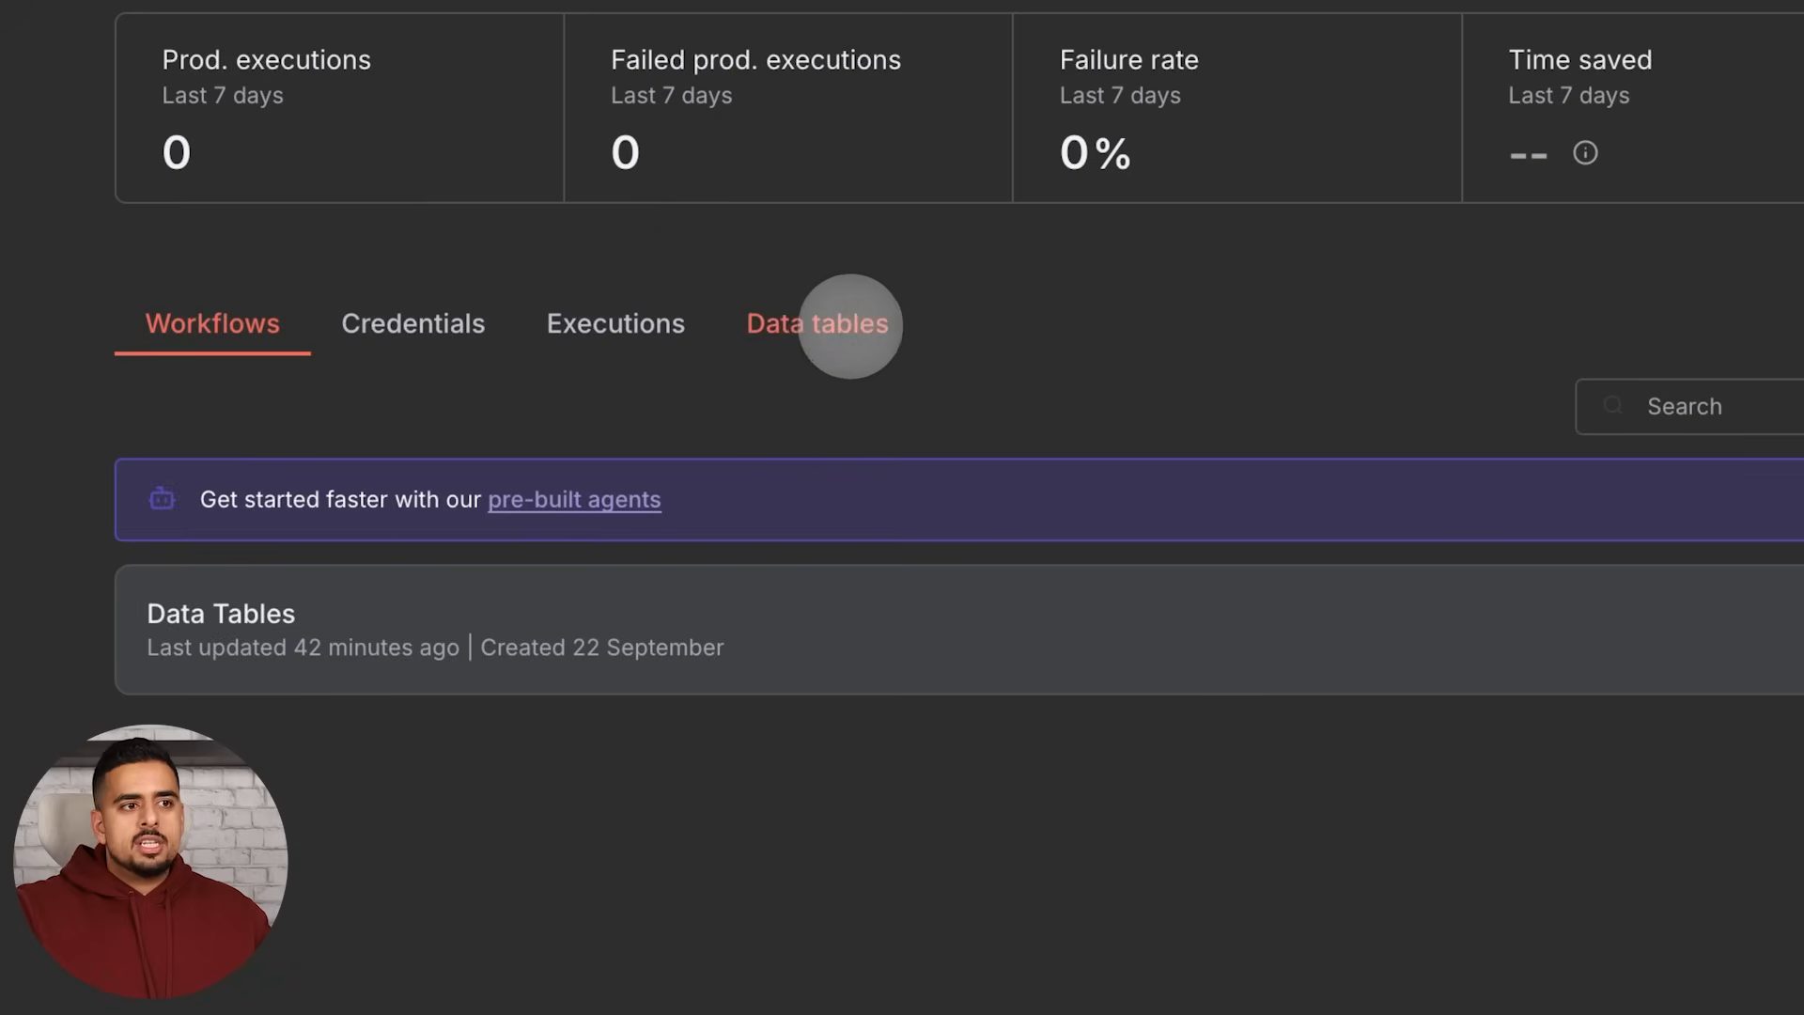
{"action": "left_click", "coordinate": [818, 323]}
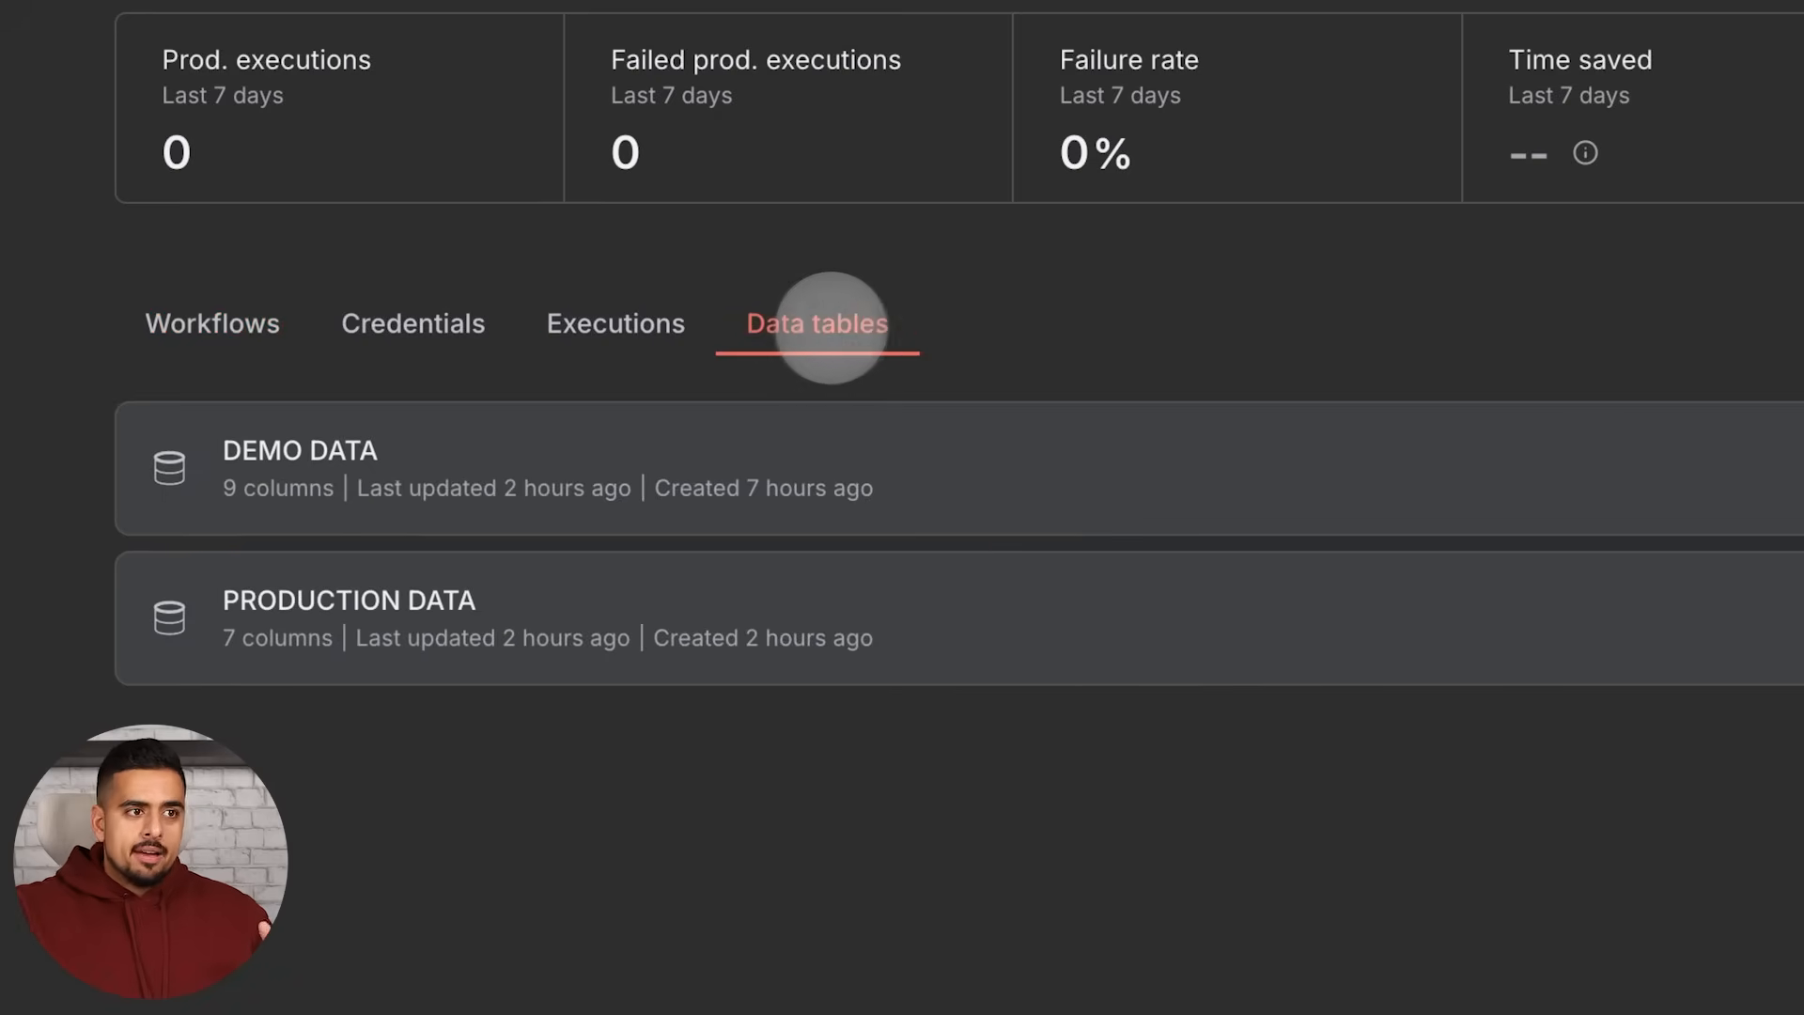
{"action": "left_click", "coordinate": [614, 323]}
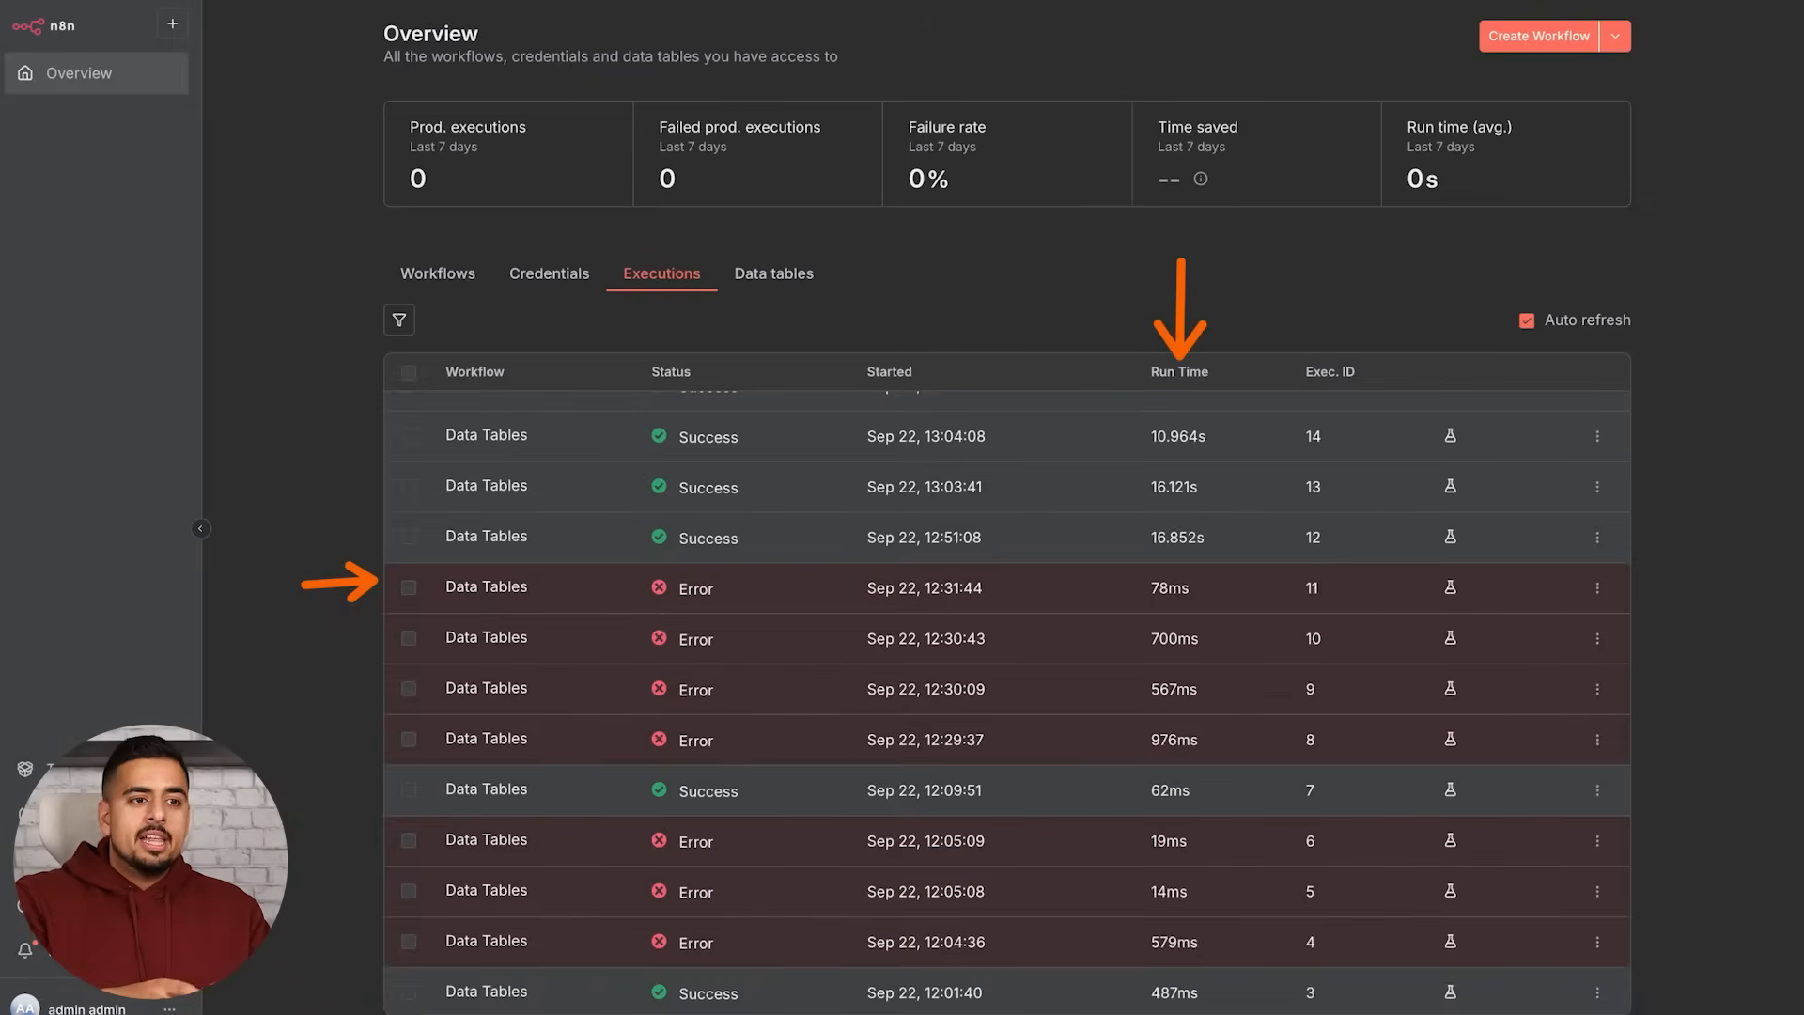
- Create a new empty data table named DEMO YT LIVE from the Create dropdown
{"action": "left_click", "coordinate": [773, 272]}
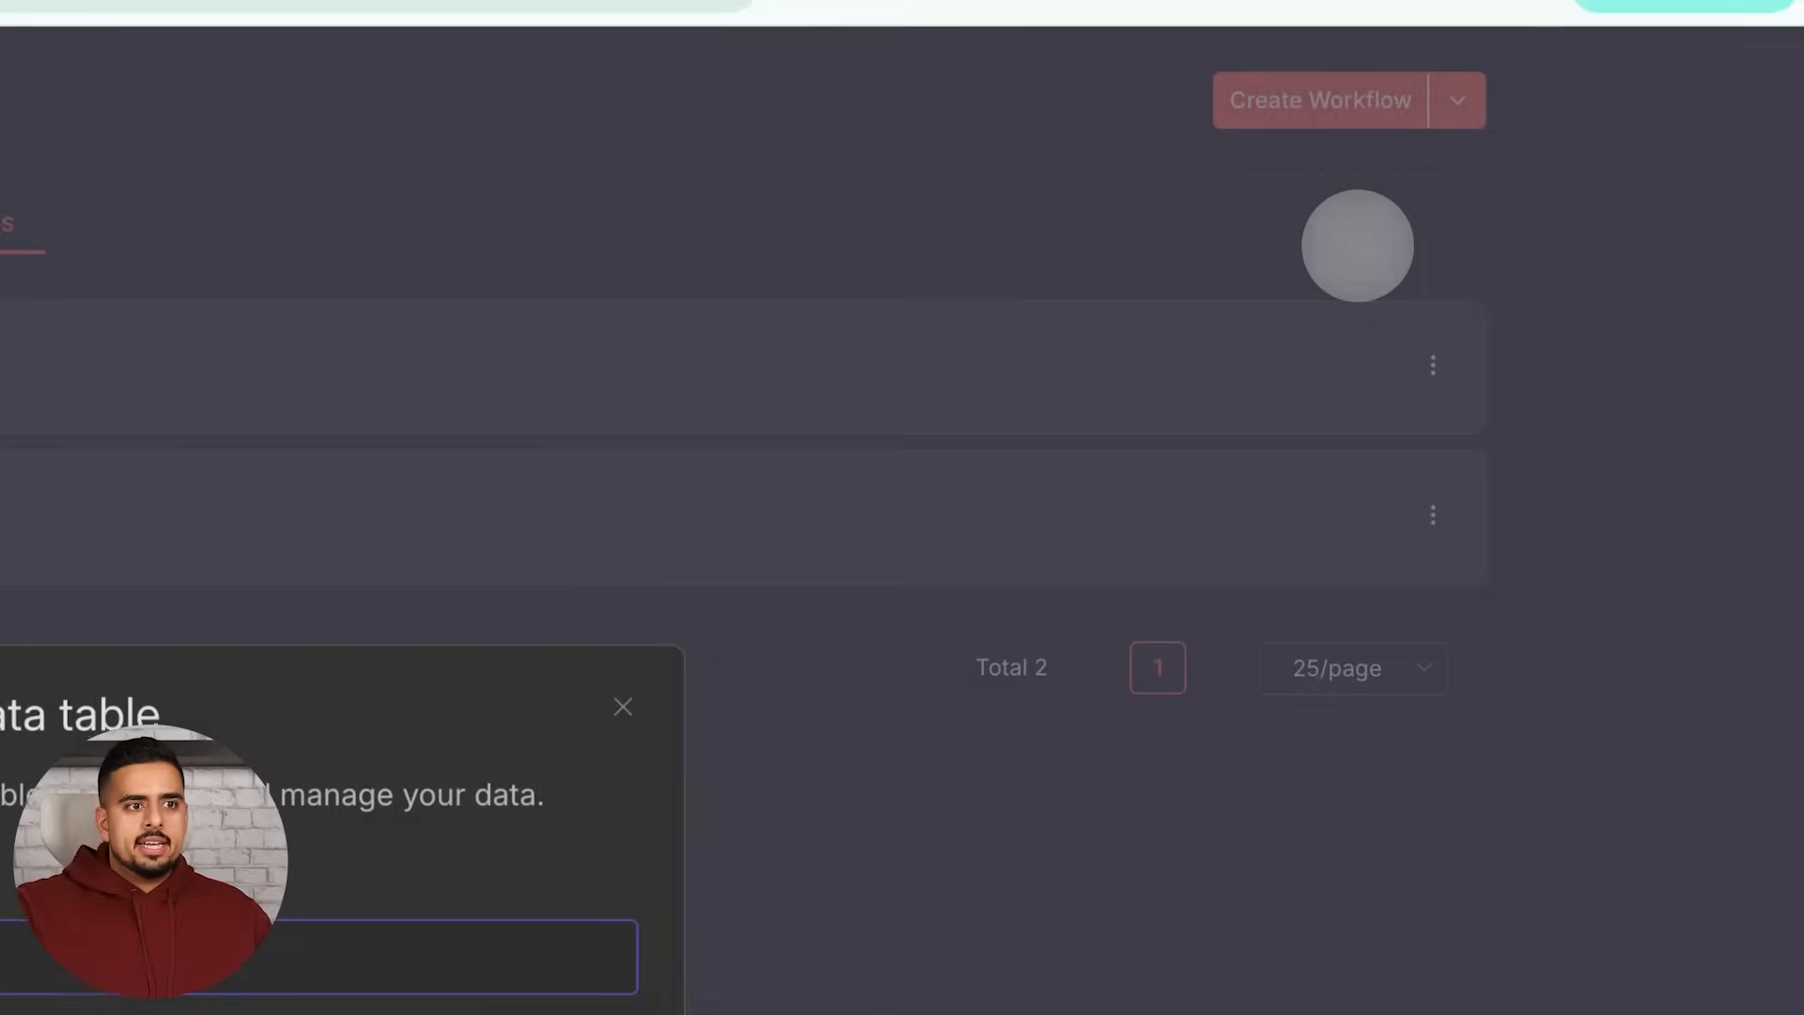
{"action": "type", "text": "DEMO YT LIVE"}
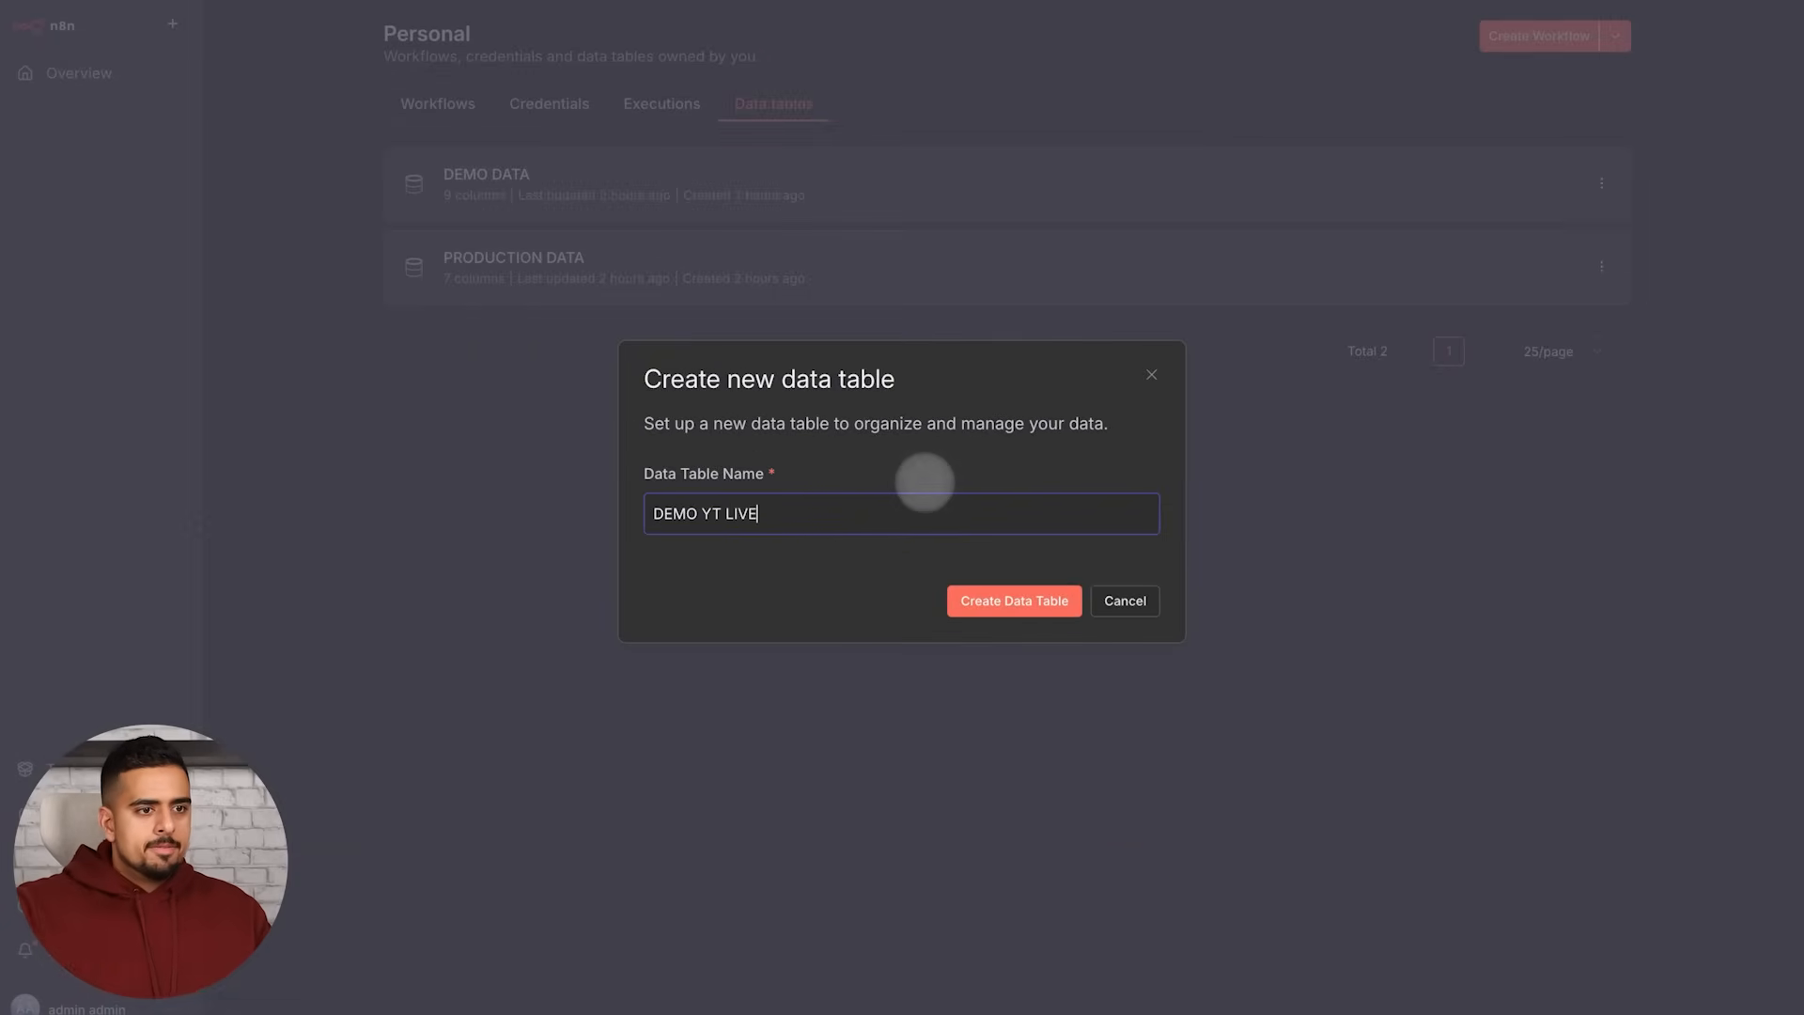
{"action": "left_click", "coordinate": [1013, 602]}
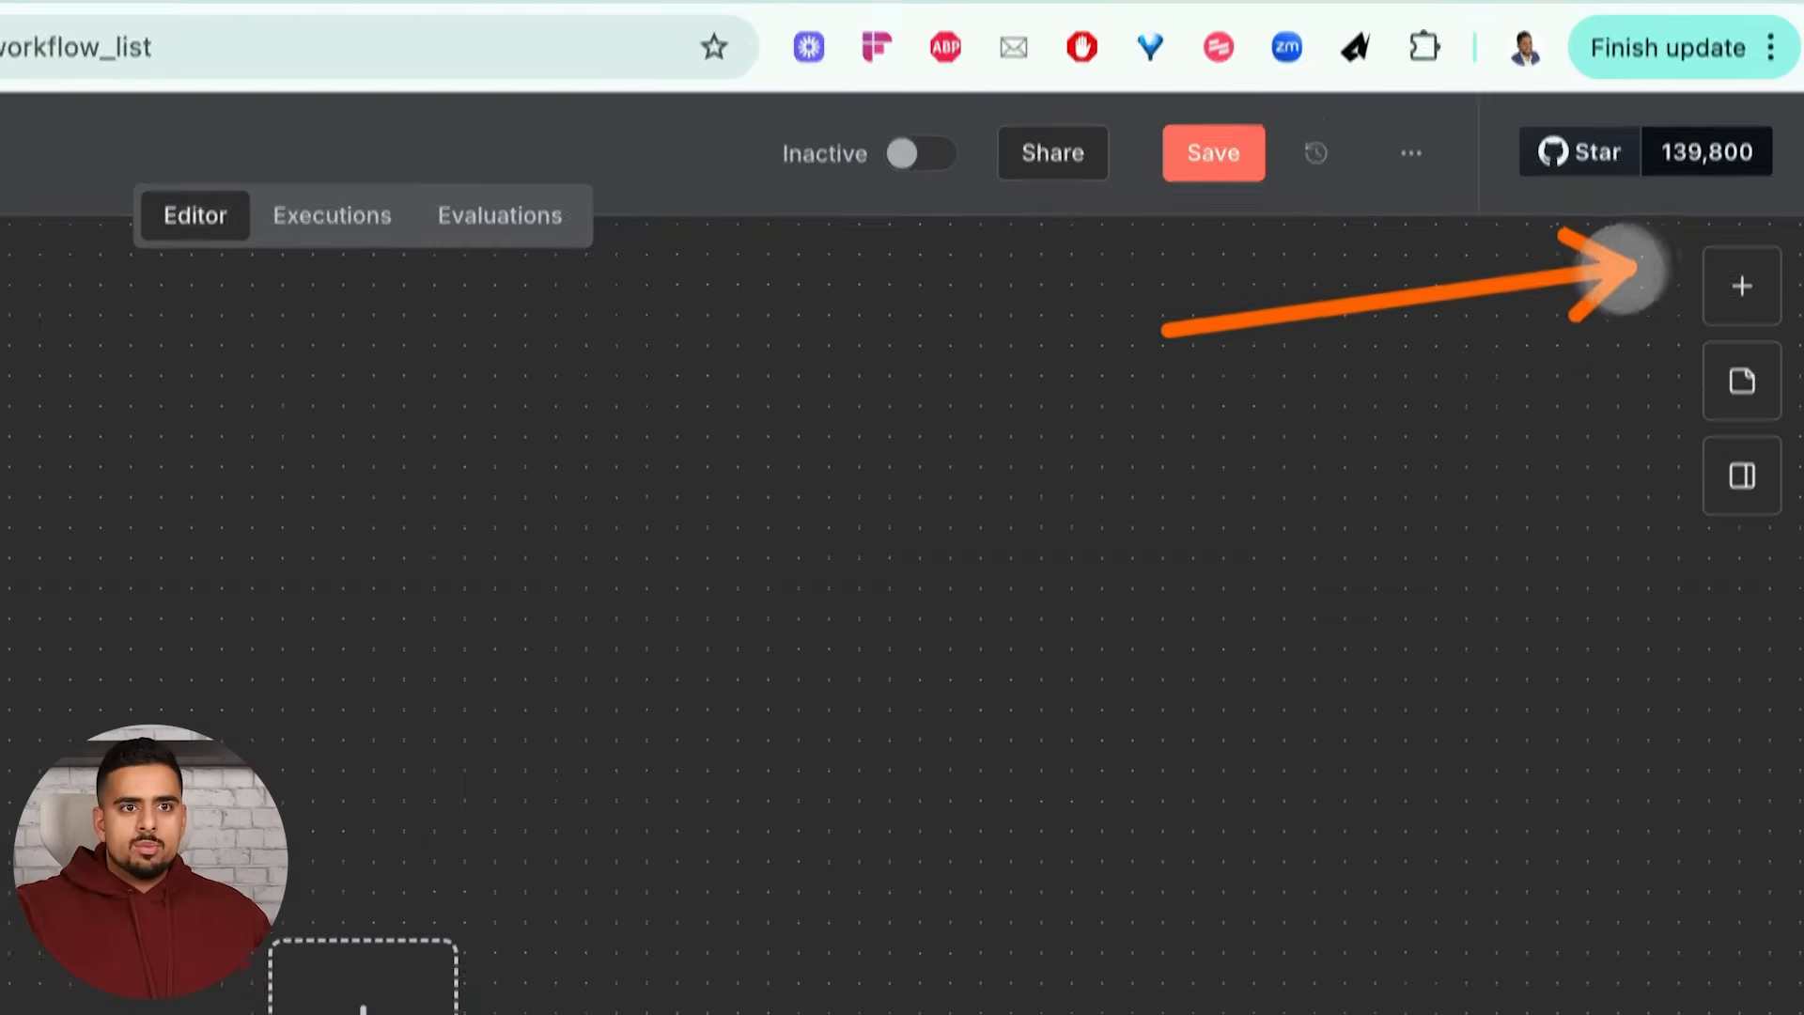
- Add a Data Table node to the new workflow by searching 'dat' in the nodes panel
{"action": "left_click", "coordinate": [1741, 286]}
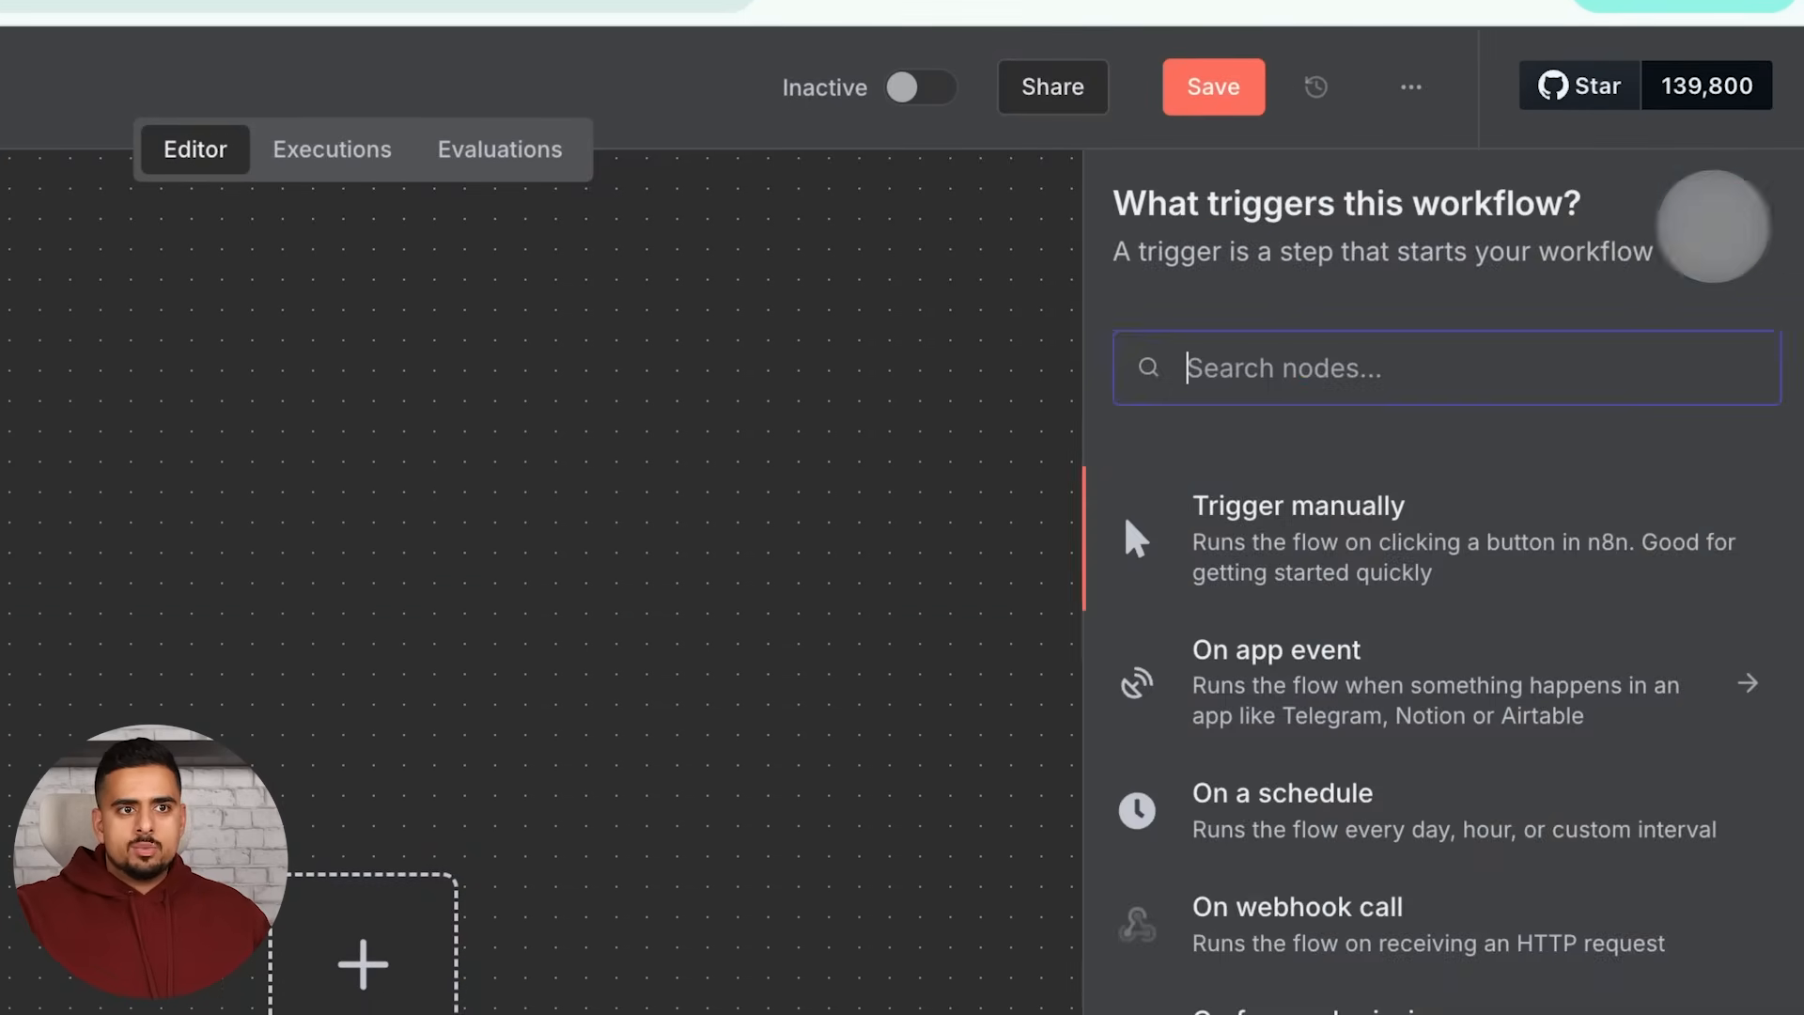
{"action": "type", "text": "dat"}
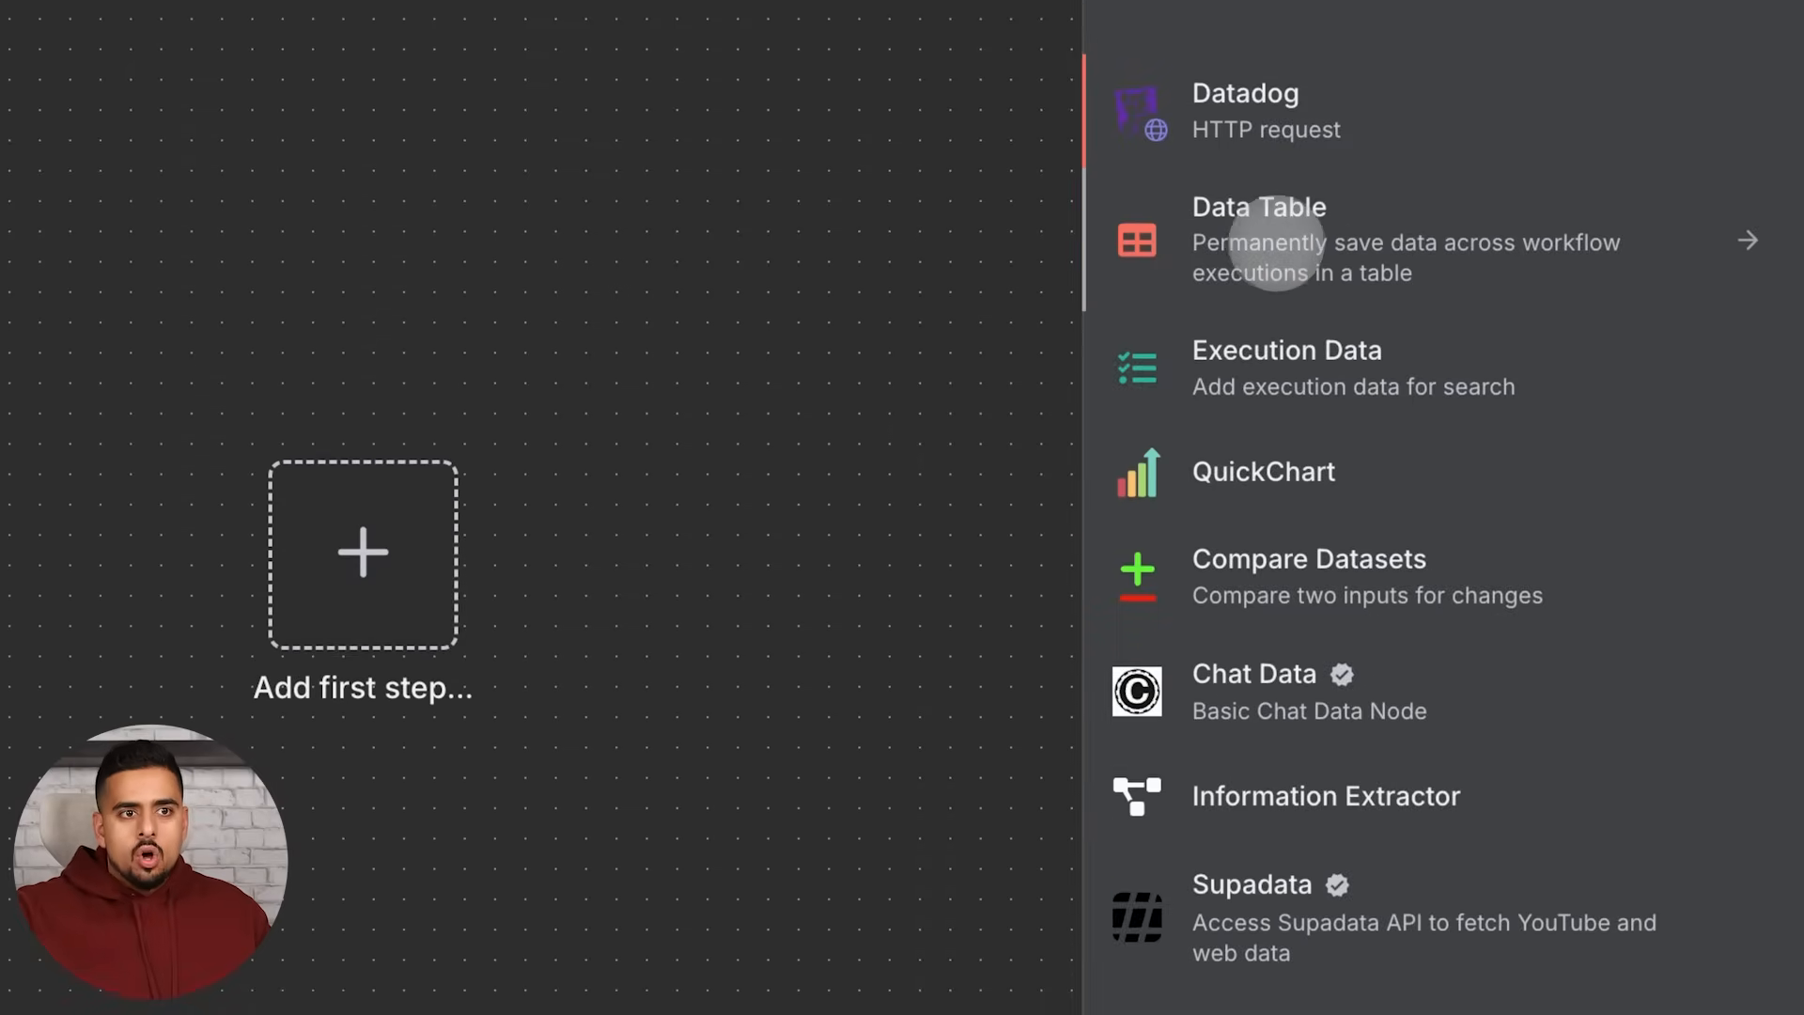
{"action": "left_click", "coordinate": [1260, 239]}
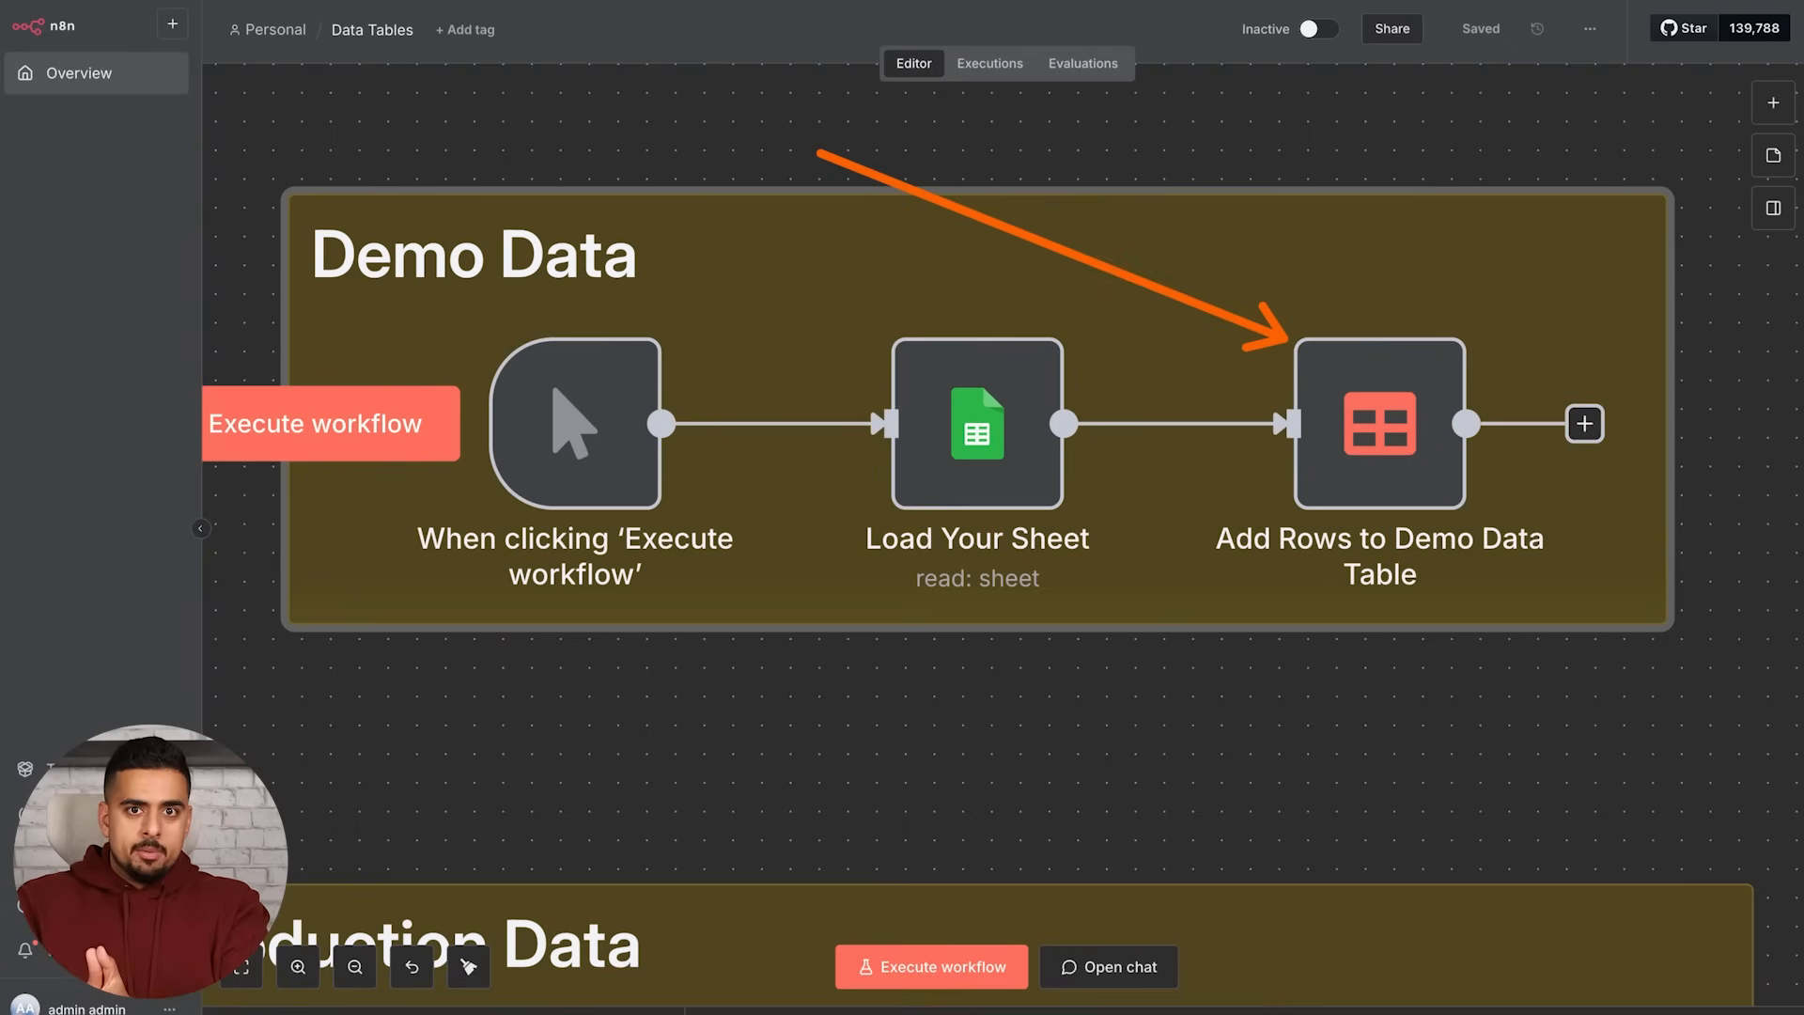
- Execute the Demo Data workflow and inspect the Add Rows to Demo Data Table node's settings
{"action": "left_click", "coordinate": [930, 966]}
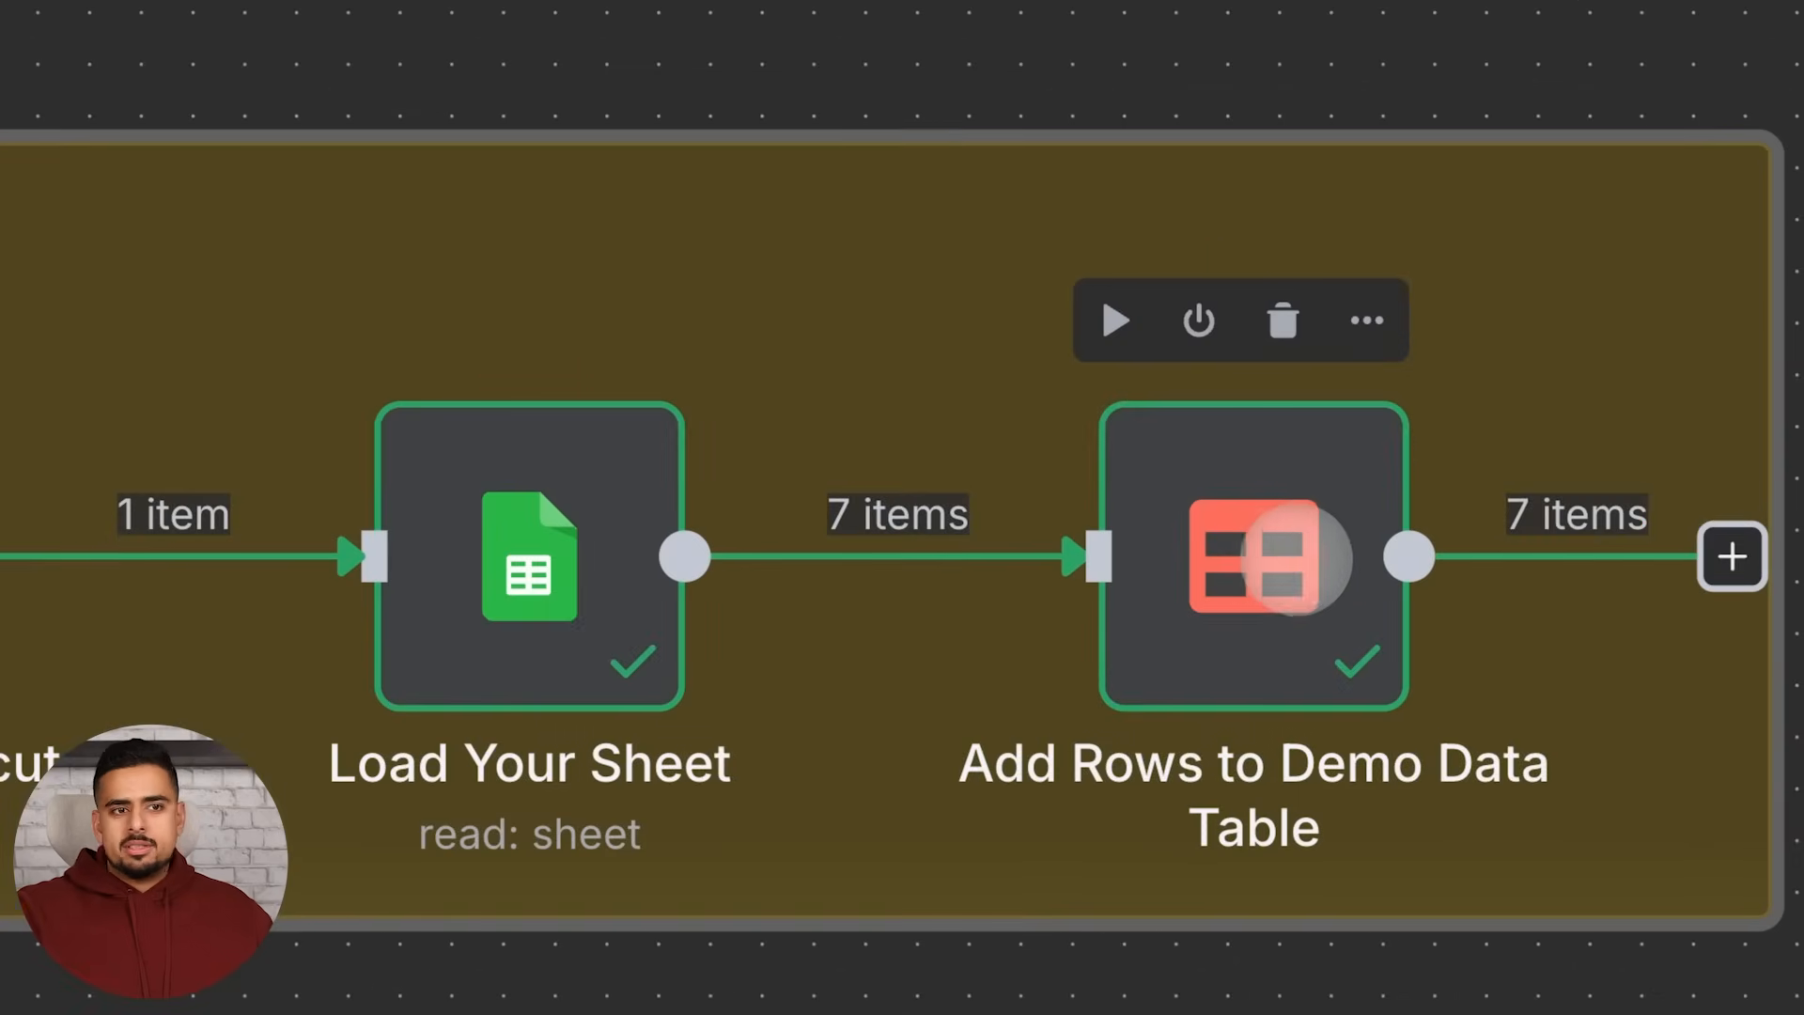
{"action": "double_click", "coordinate": [1253, 556]}
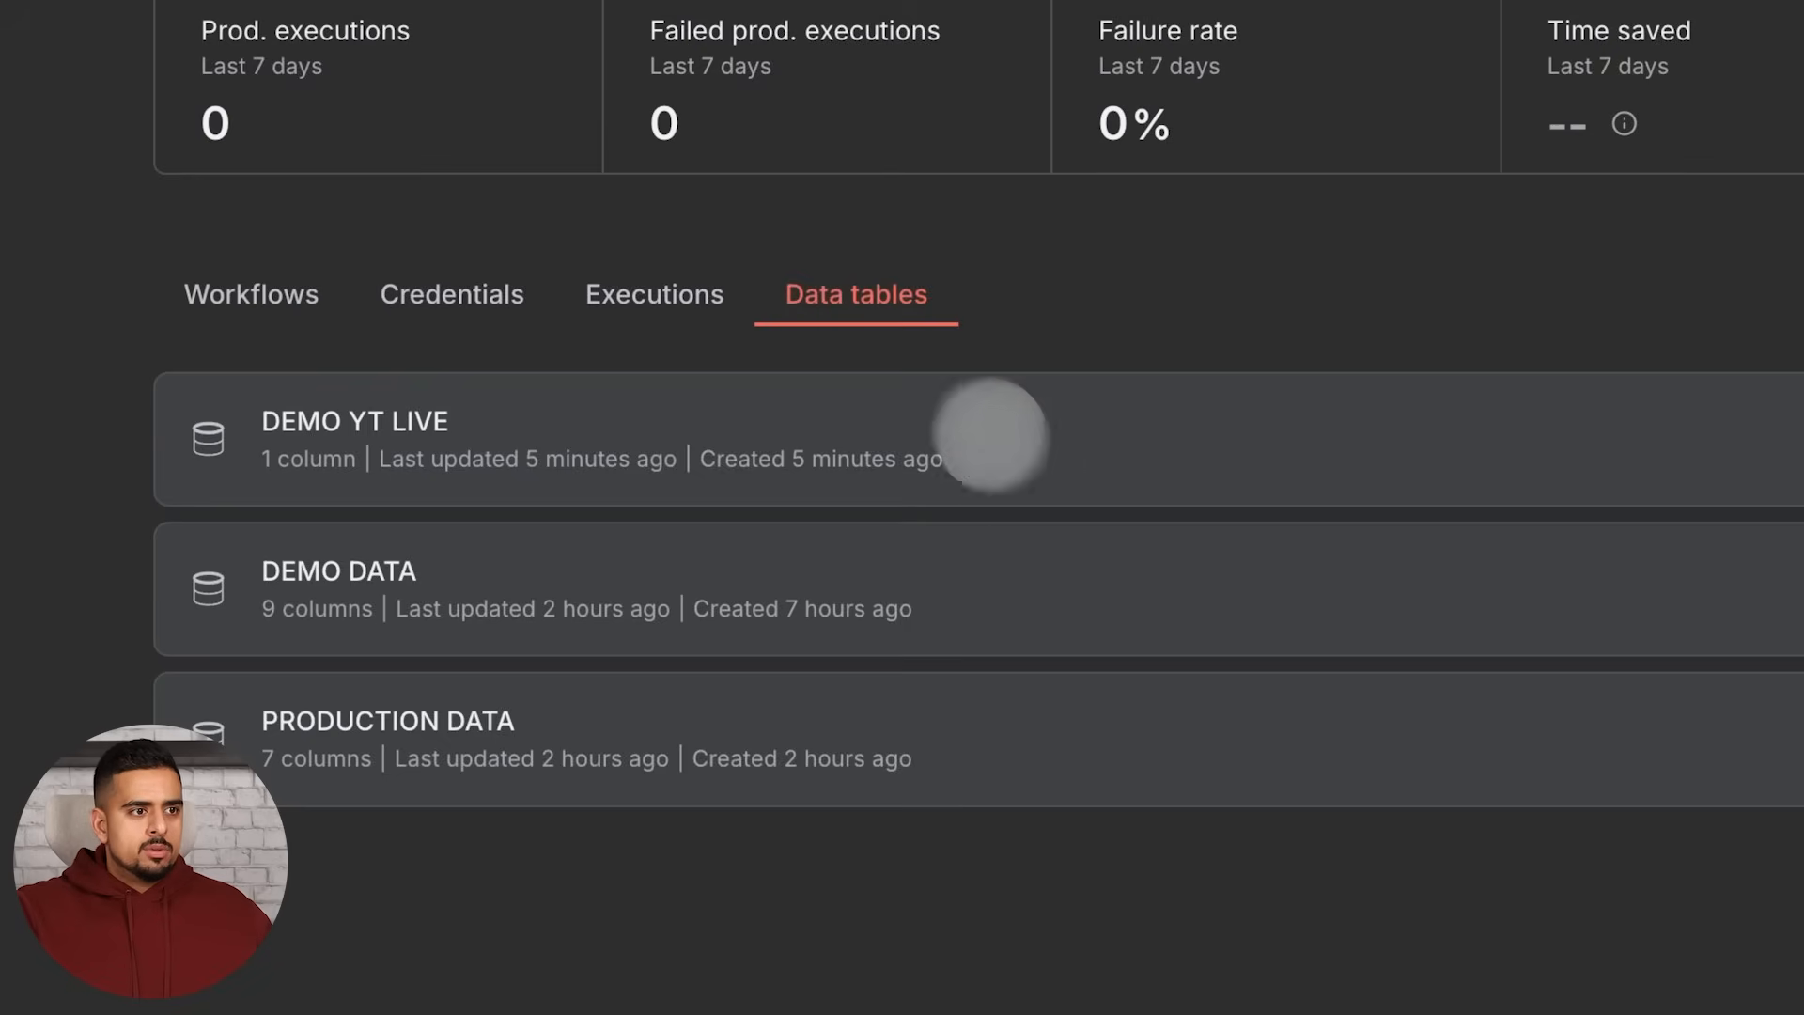
{"action": "mouse_move", "coordinate": [948, 731]}
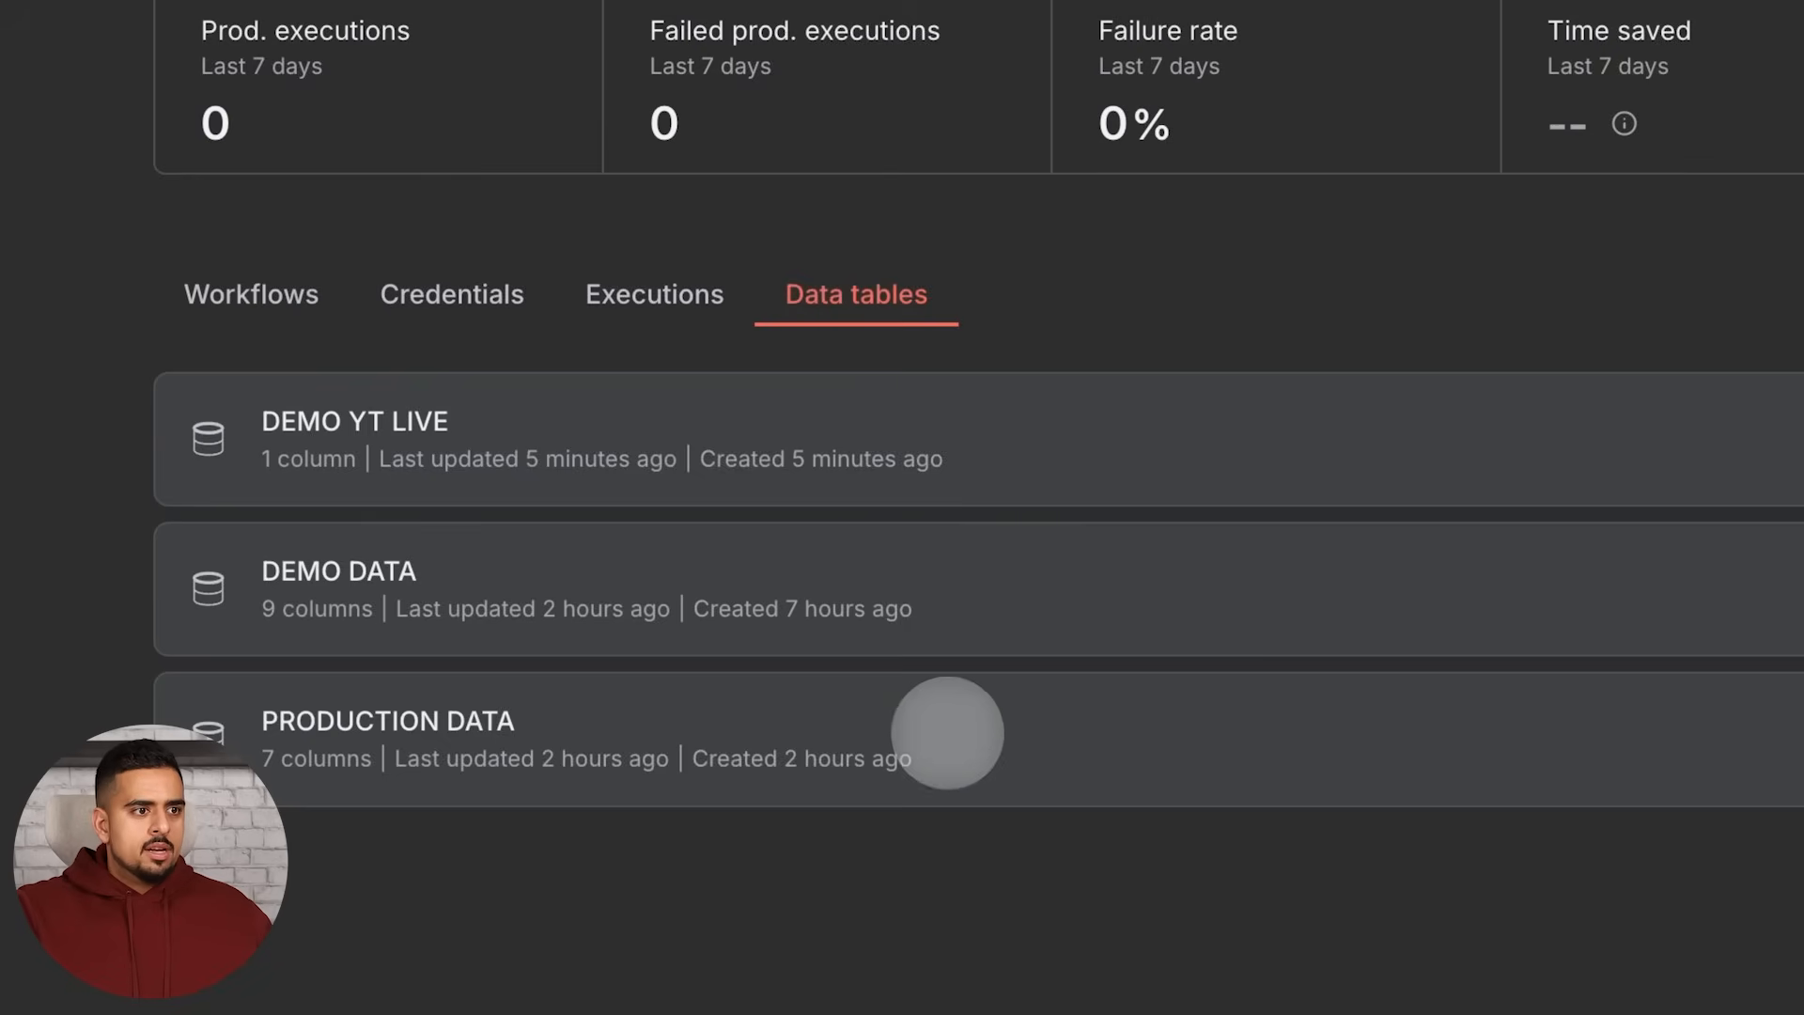
- Delete all 20 rows of the PRODUCTION DATA table and confirm
{"action": "left_click", "coordinate": [387, 720]}
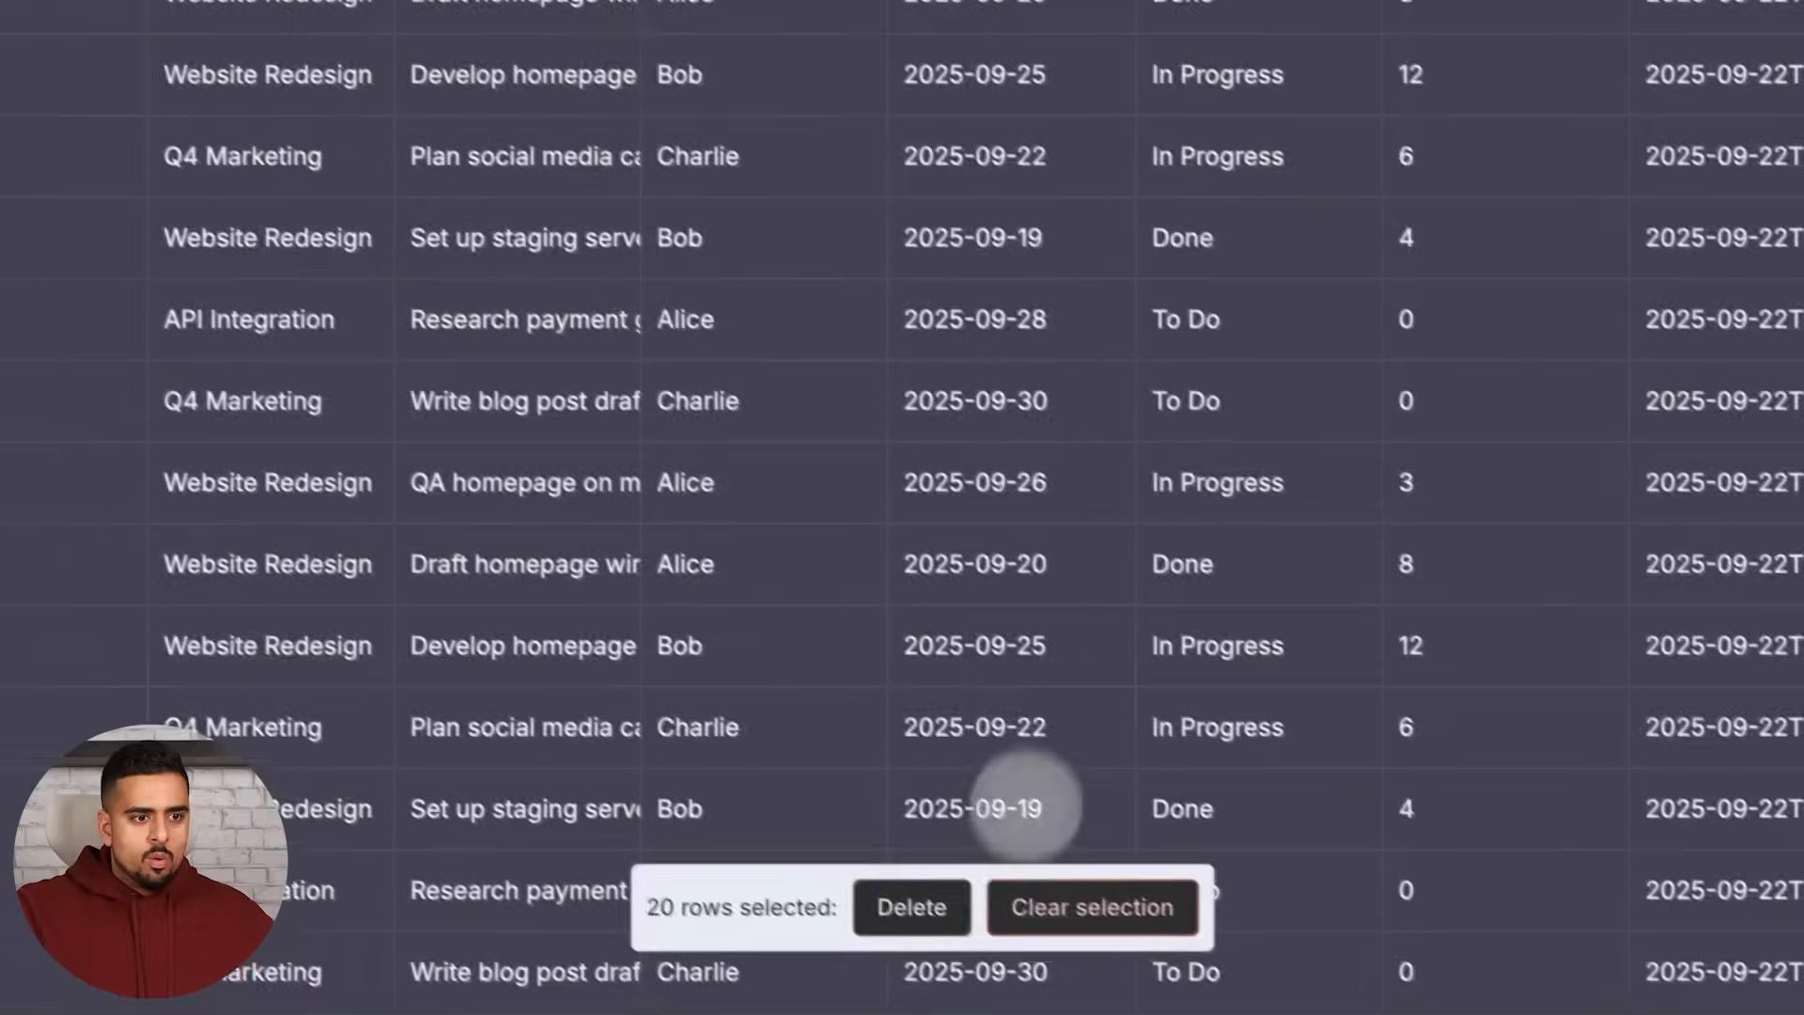
{"action": "left_click", "coordinate": [910, 906]}
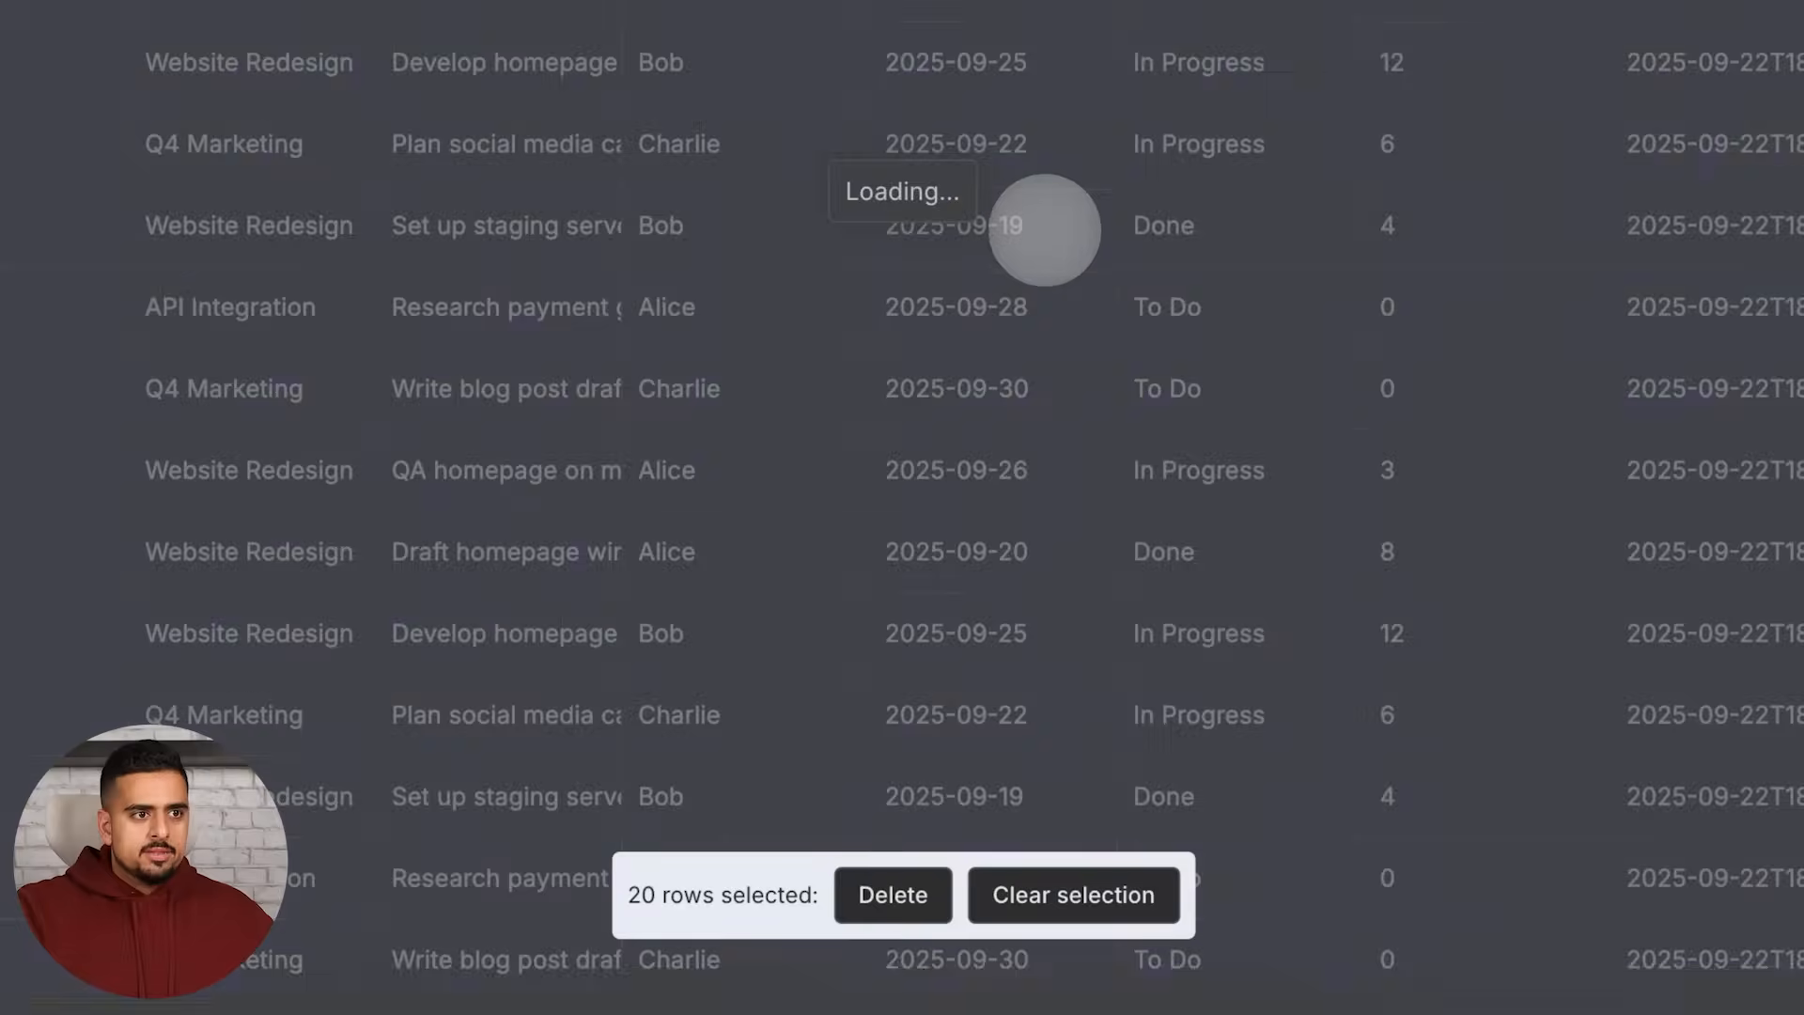
{"action": "left_click", "coordinate": [891, 894]}
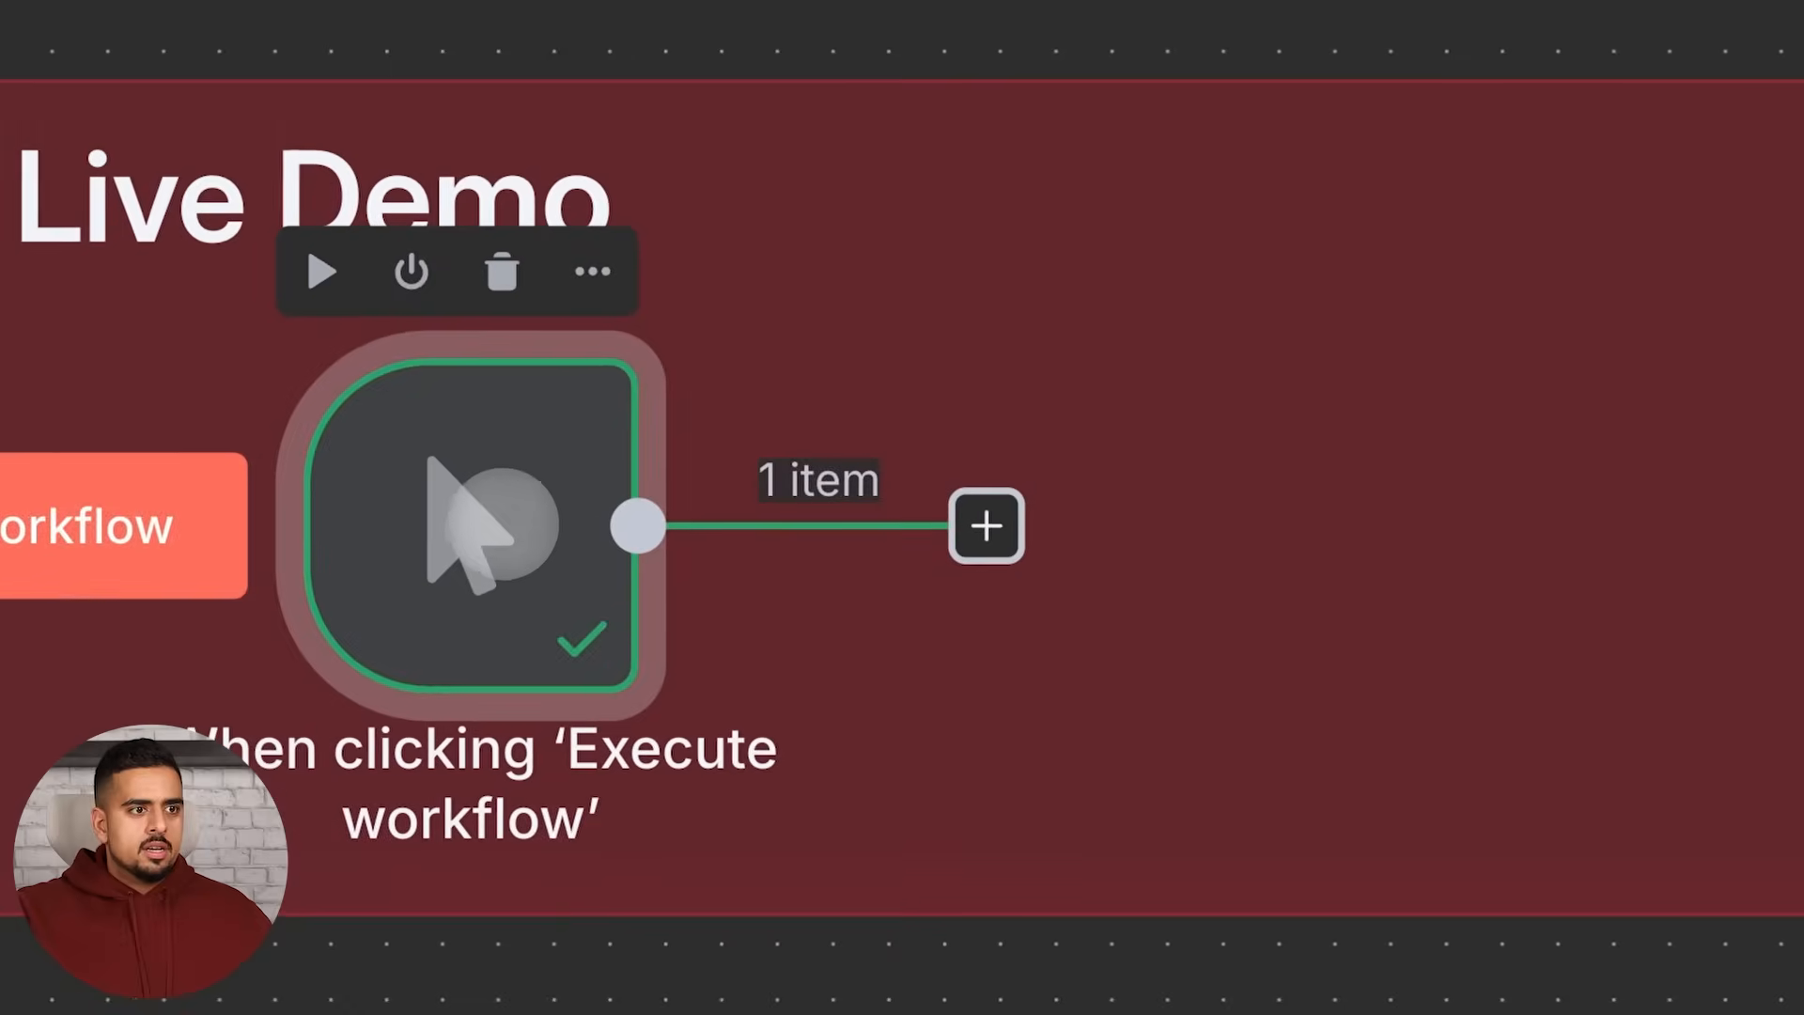
- Add a Google Sheets get-rows step reading the DATA_TABLES_PM_DEMO spreadsheet
{"action": "left_click", "coordinate": [985, 527]}
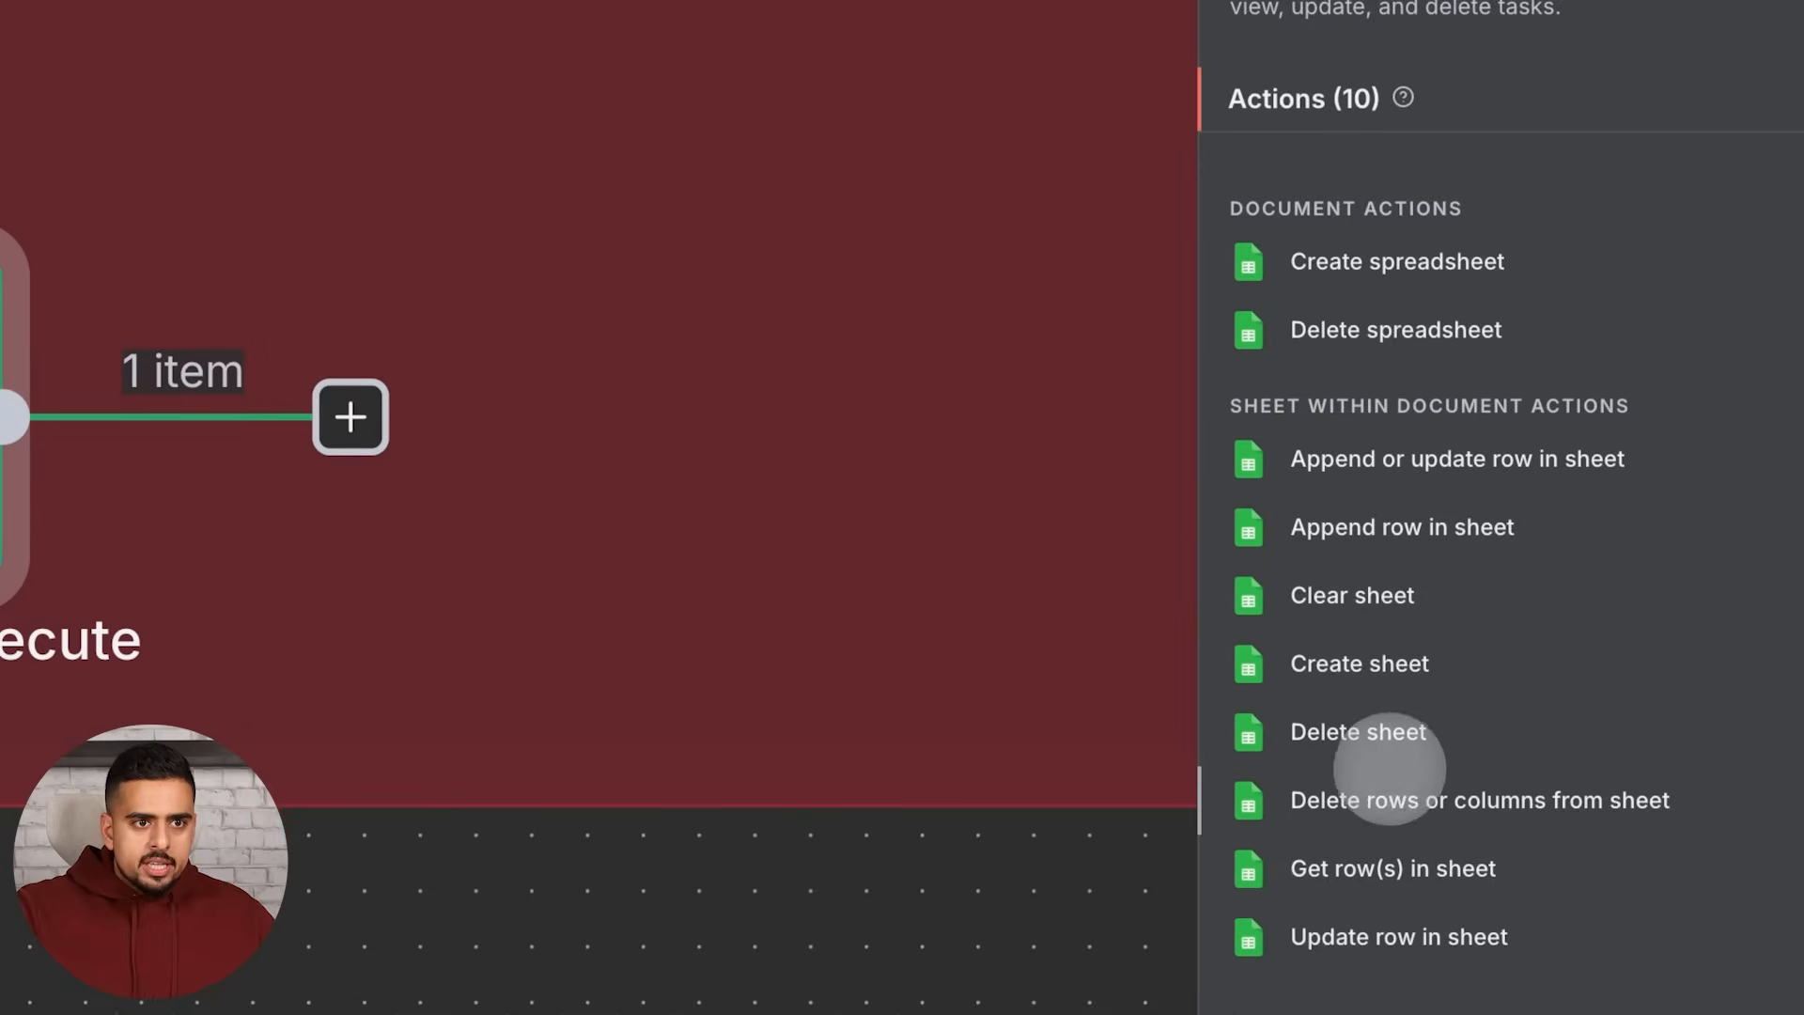
{"action": "left_click", "coordinate": [1391, 868]}
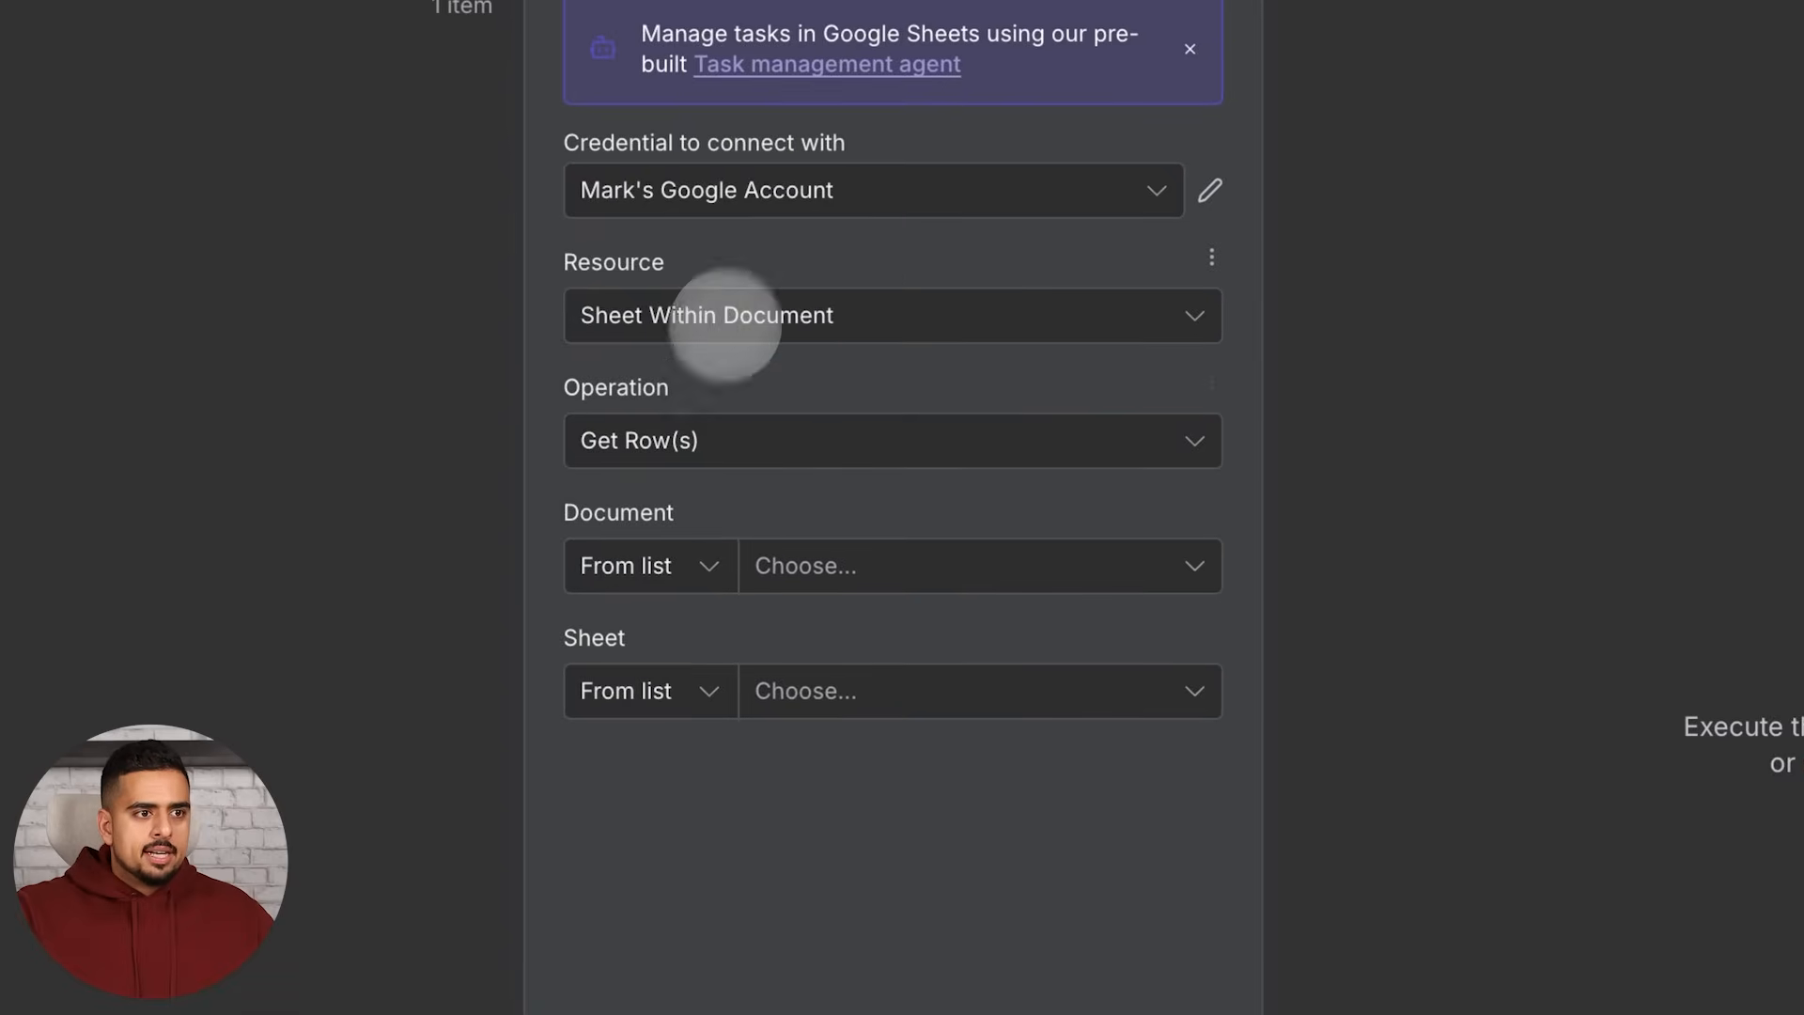
{"action": "left_click", "coordinate": [978, 566]}
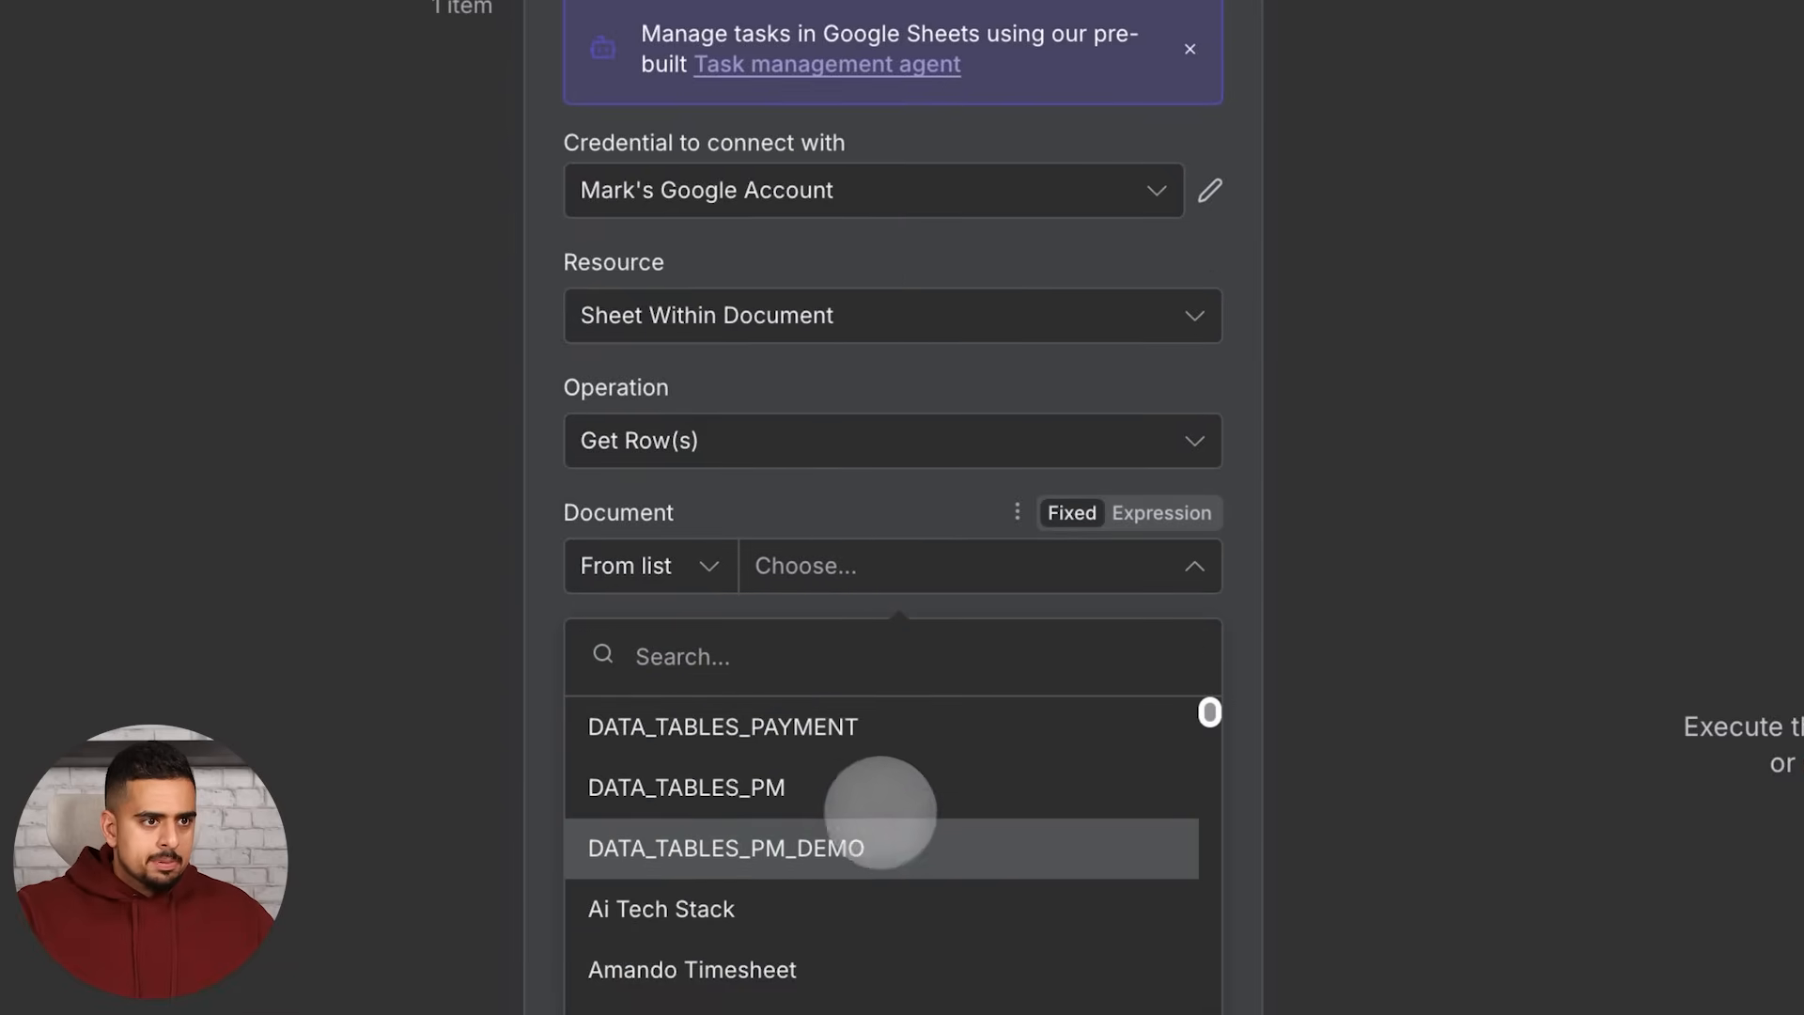
{"action": "left_click", "coordinate": [726, 847]}
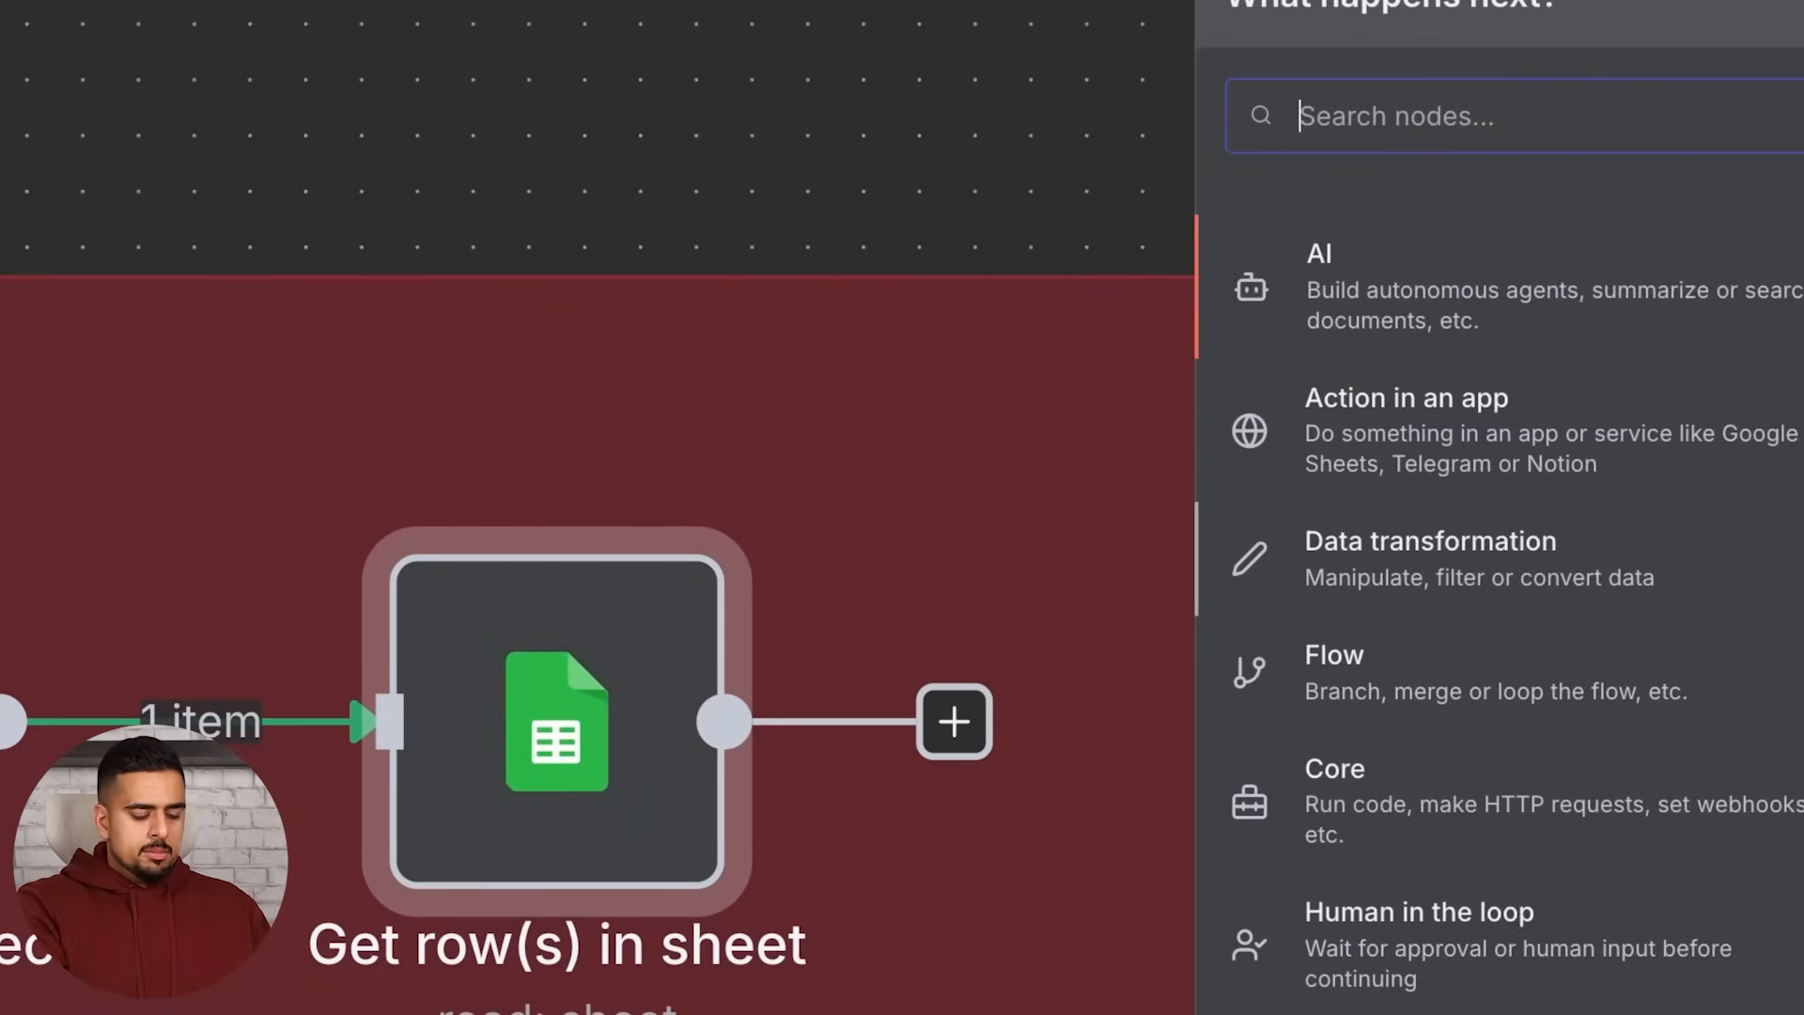
- Follow it with a Data Table Insert row step found by searching 'data'
{"action": "type", "text": "data"}
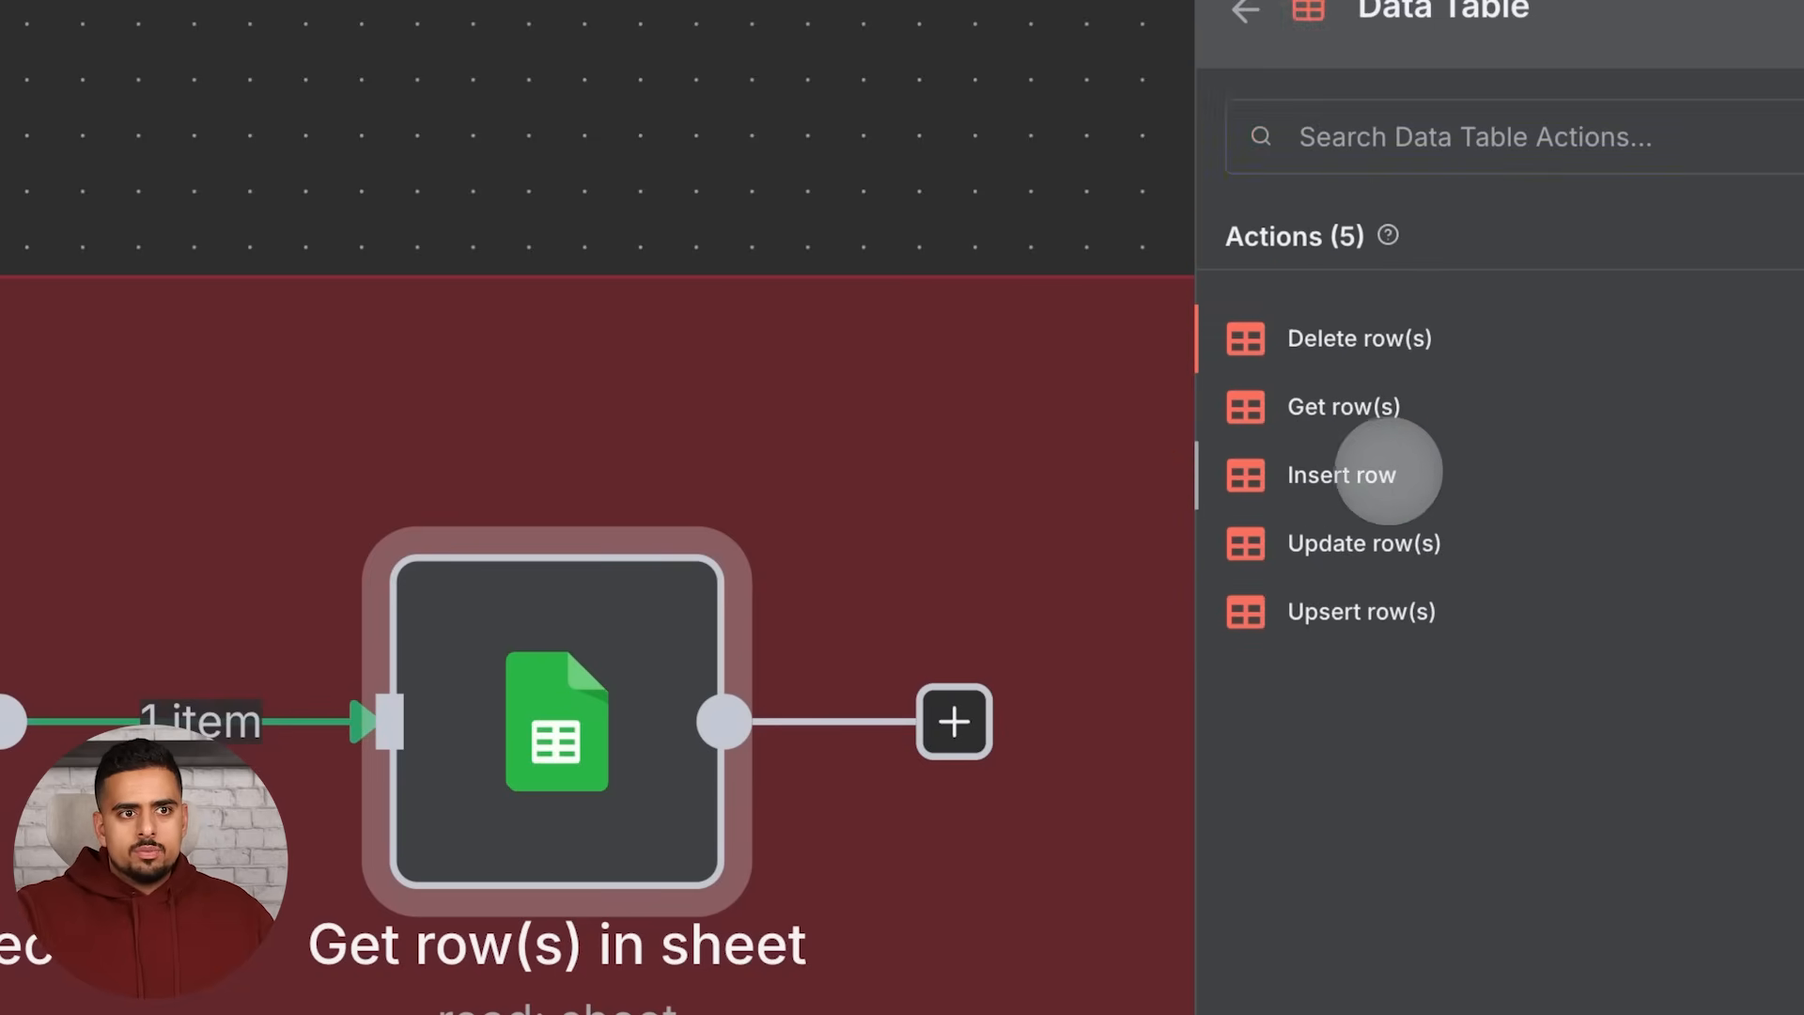
{"action": "left_click", "coordinate": [1340, 474]}
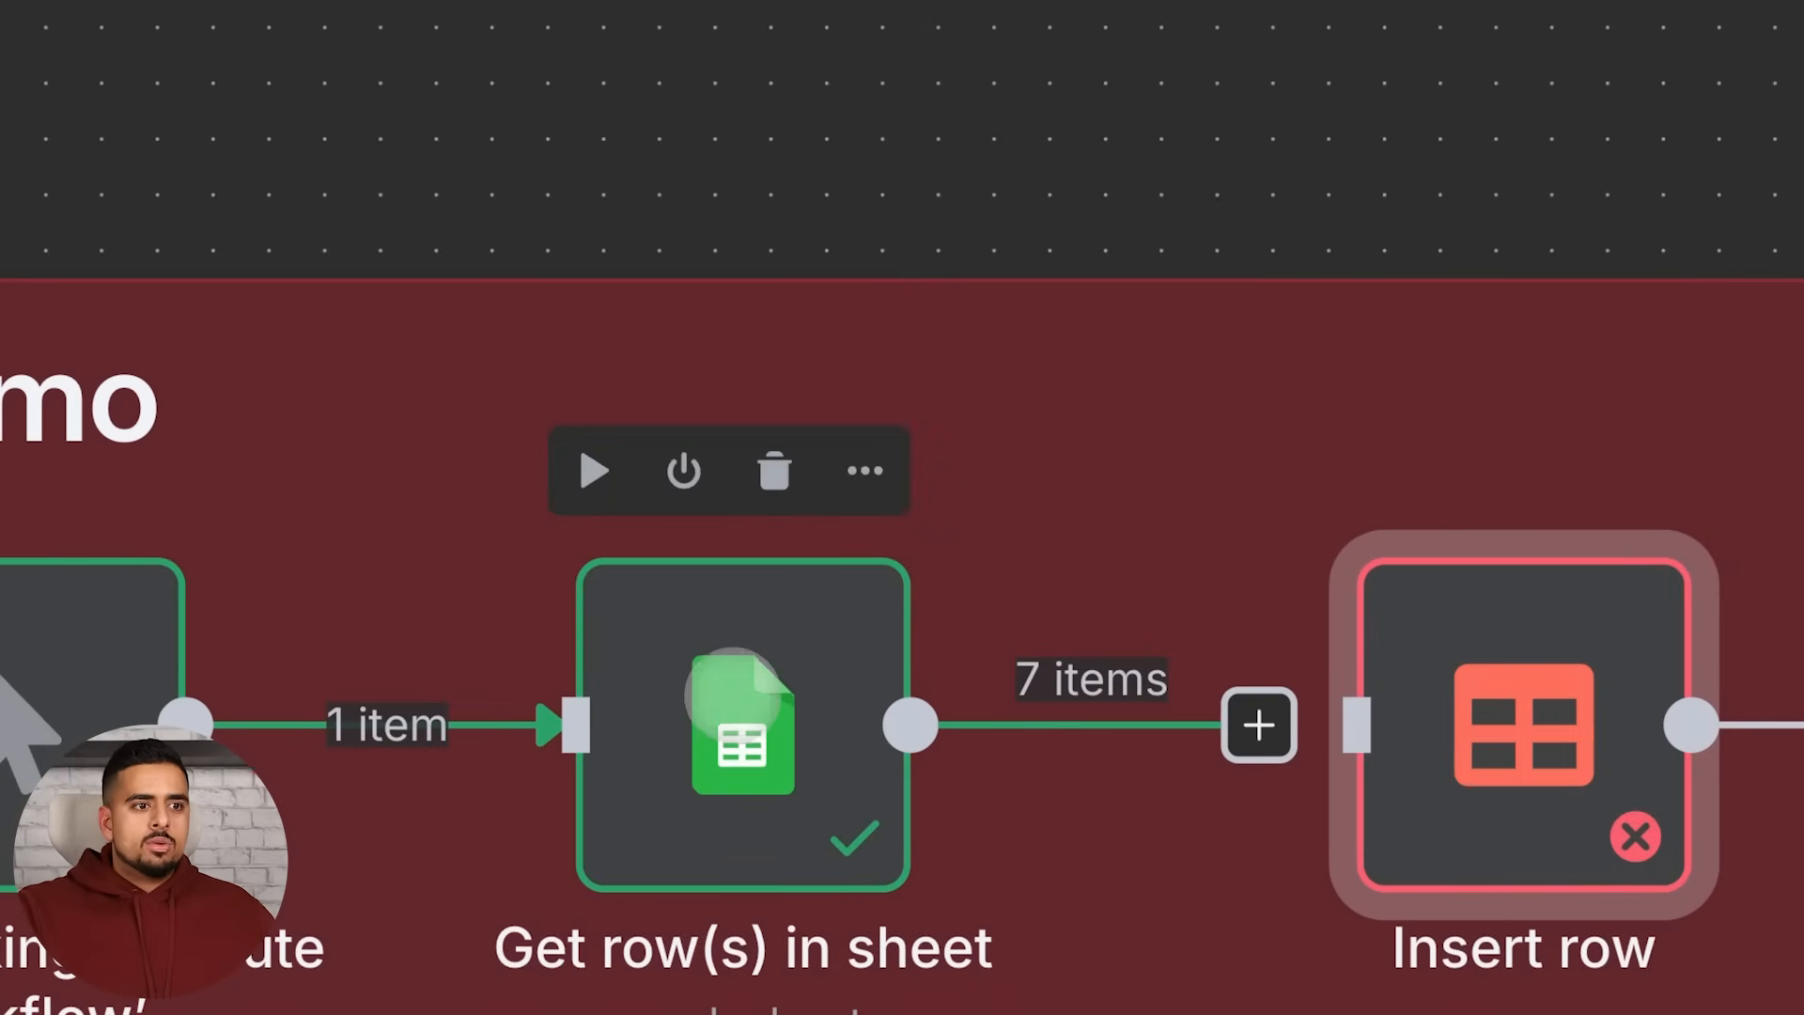
- Open the newest data table from Overview and begin adding a column, viewing its data type choices
{"action": "double_click", "coordinate": [743, 725]}
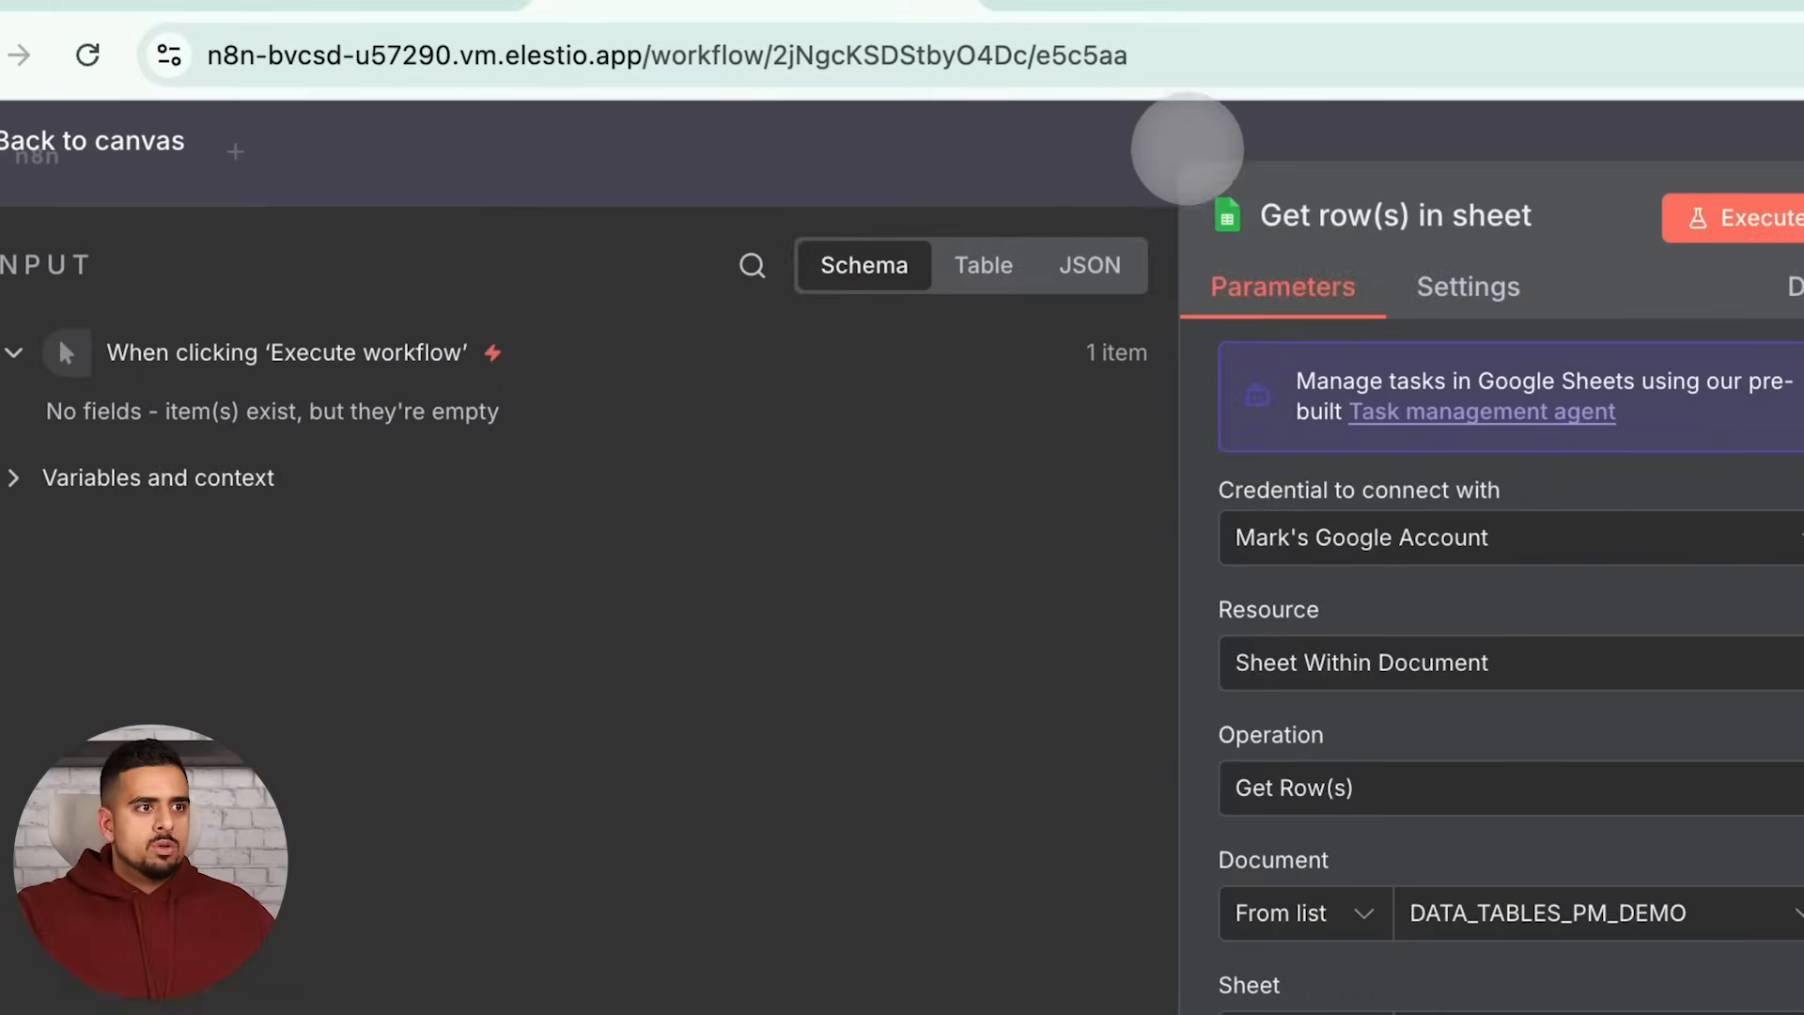
{"action": "left_click", "coordinate": [1750, 216]}
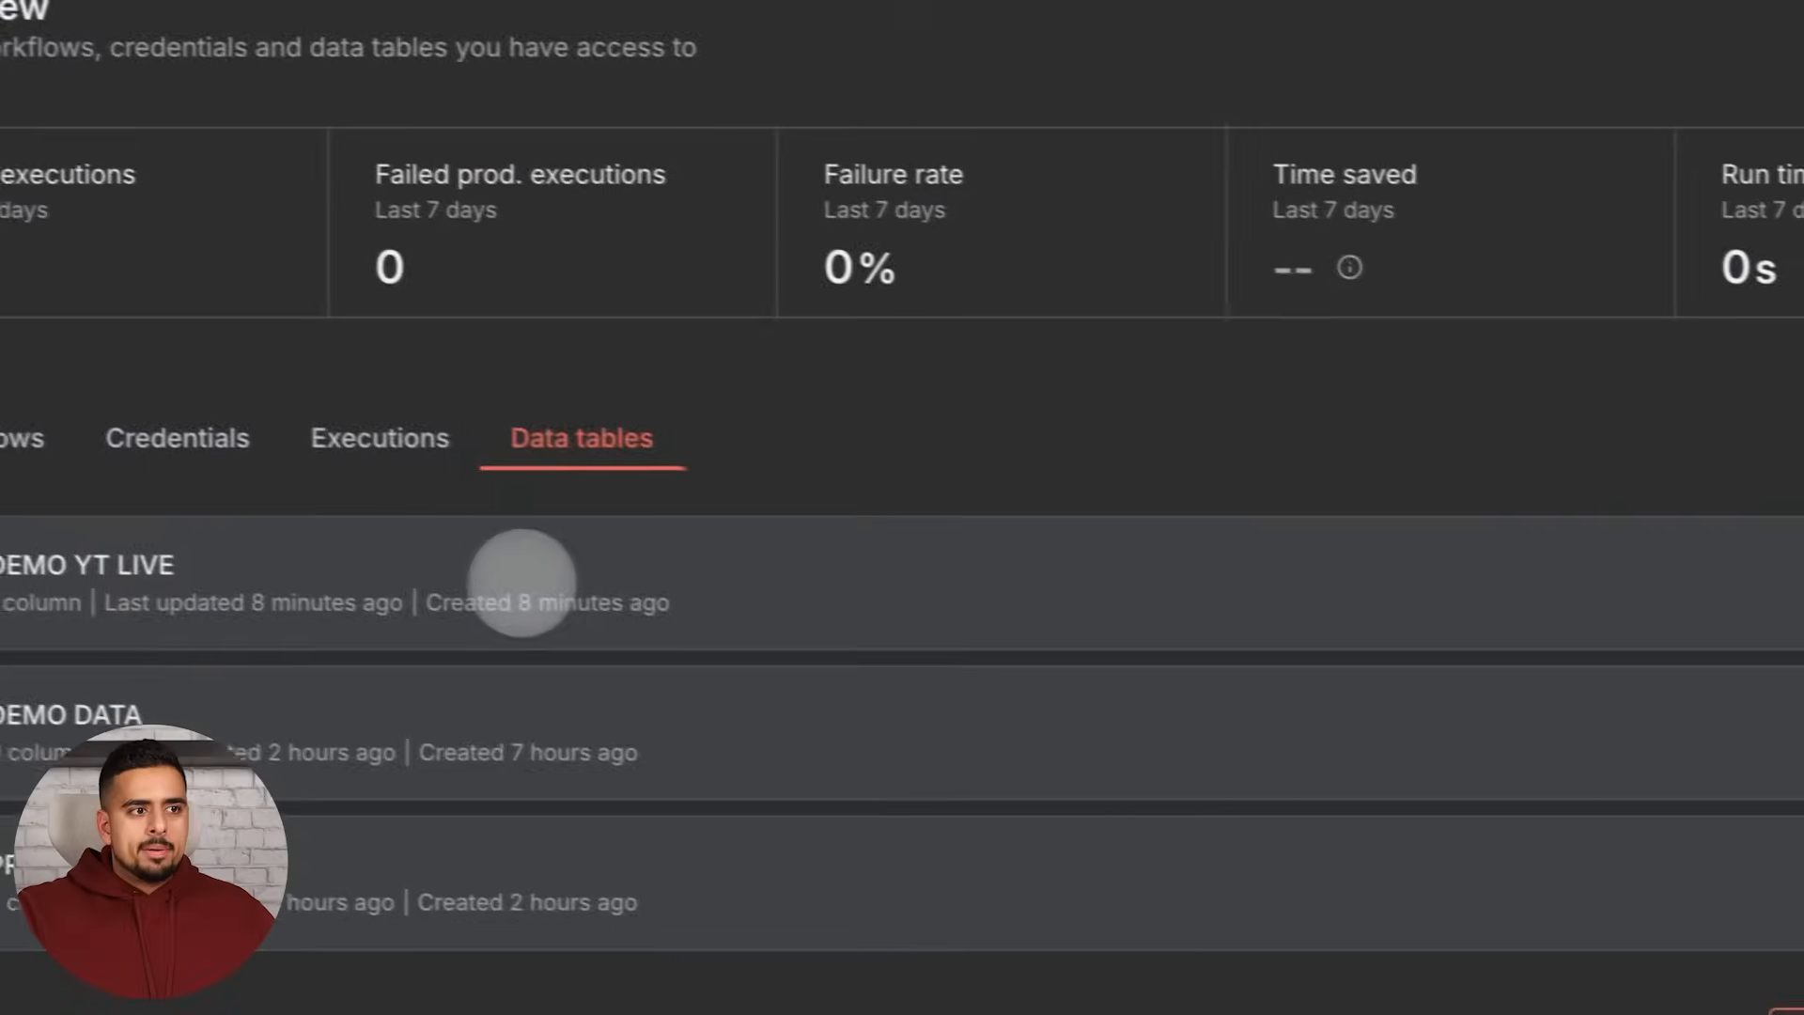
{"action": "left_click", "coordinate": [87, 564]}
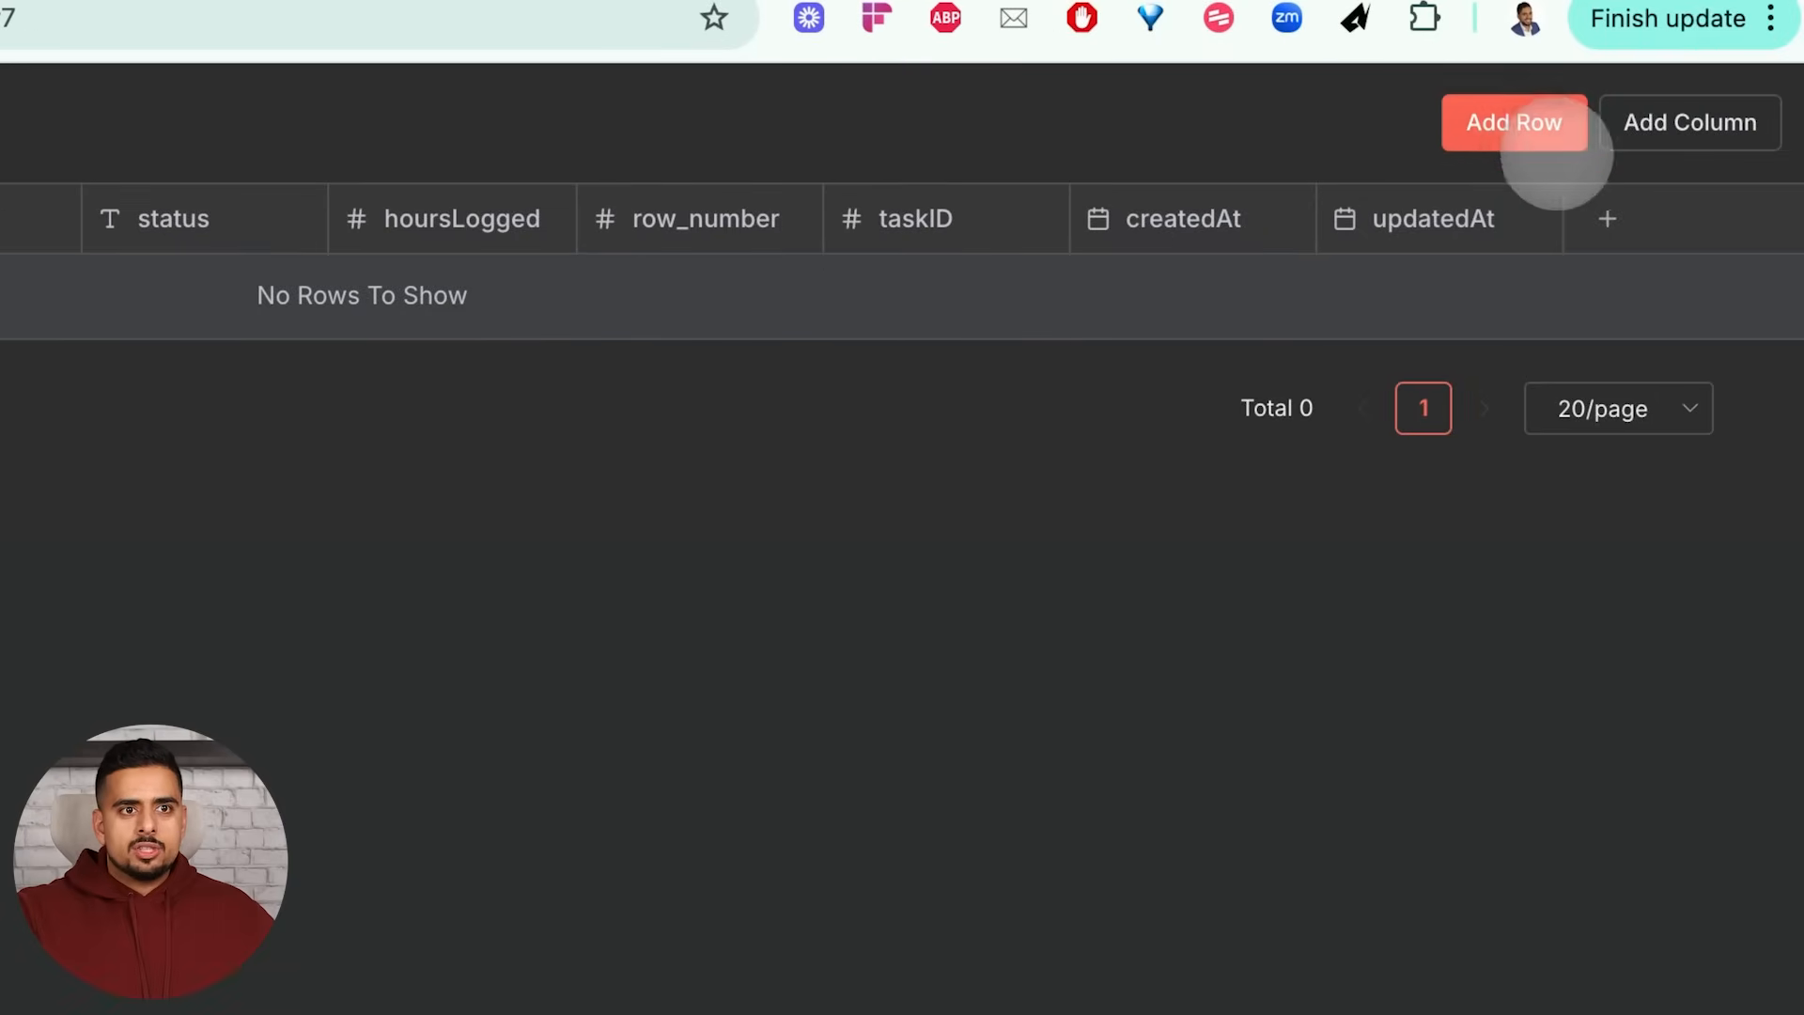
{"action": "left_click", "coordinate": [1689, 124]}
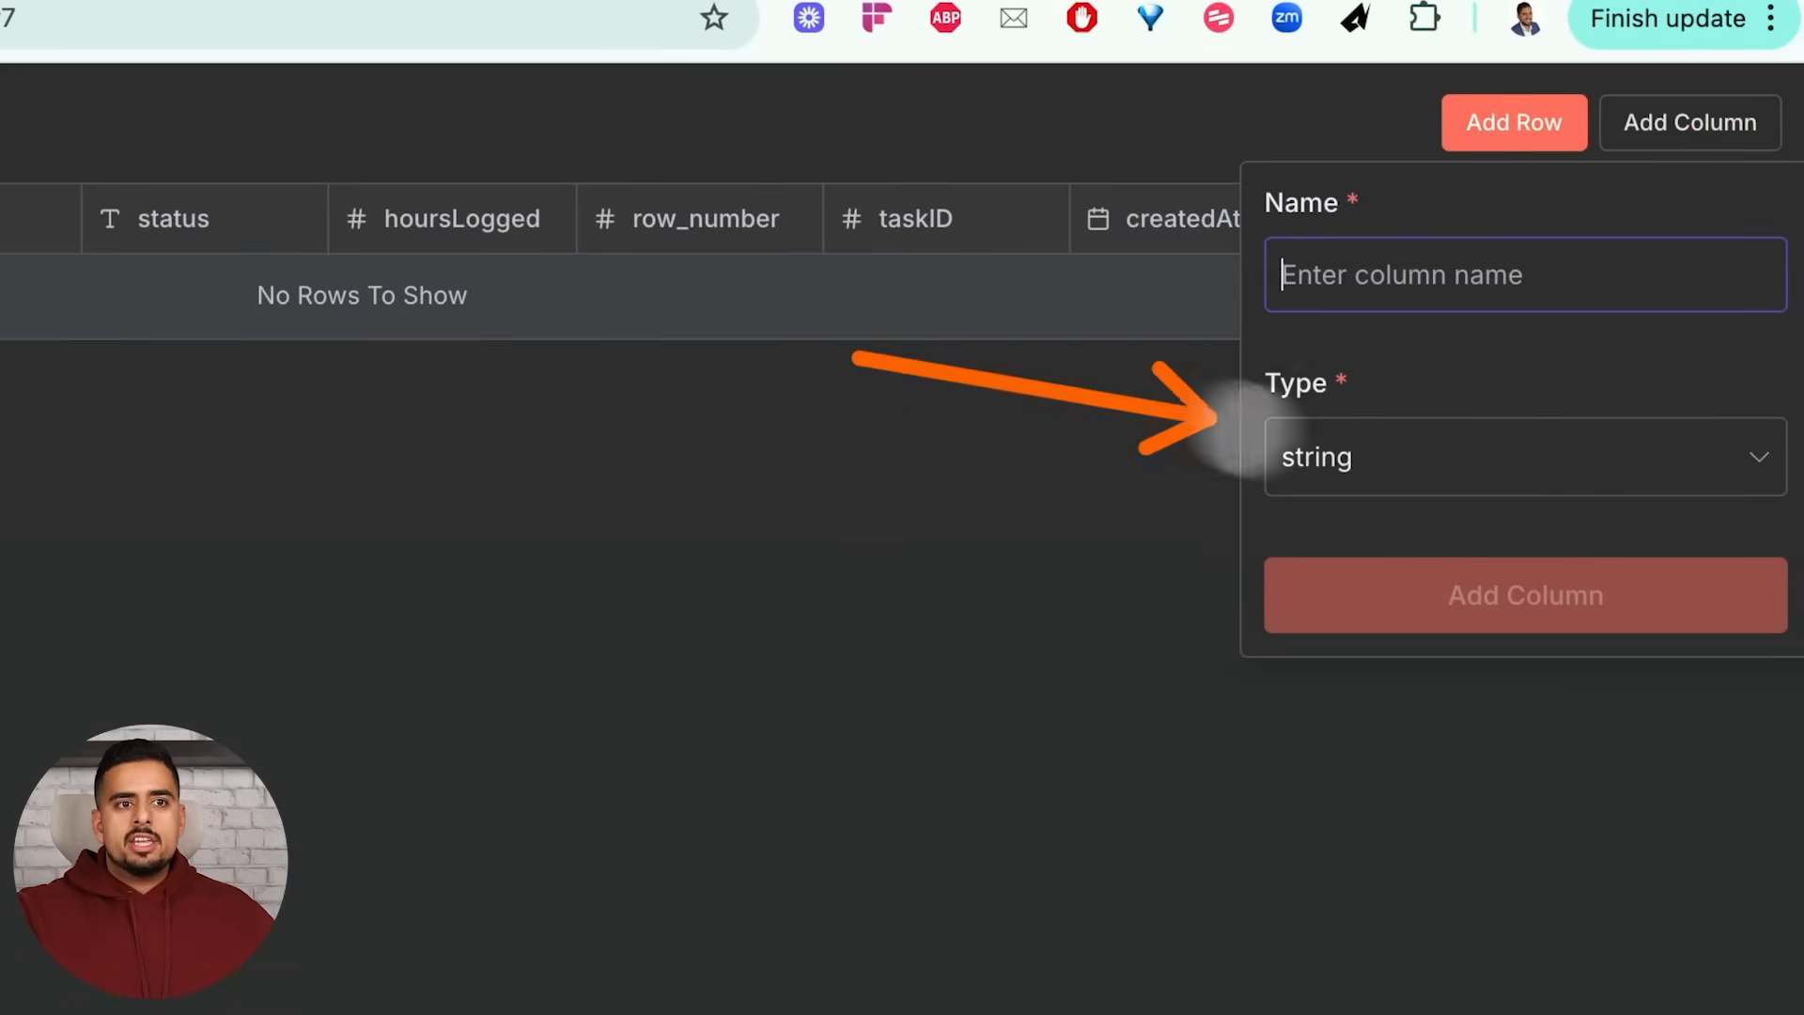
{"action": "left_click", "coordinate": [1525, 454]}
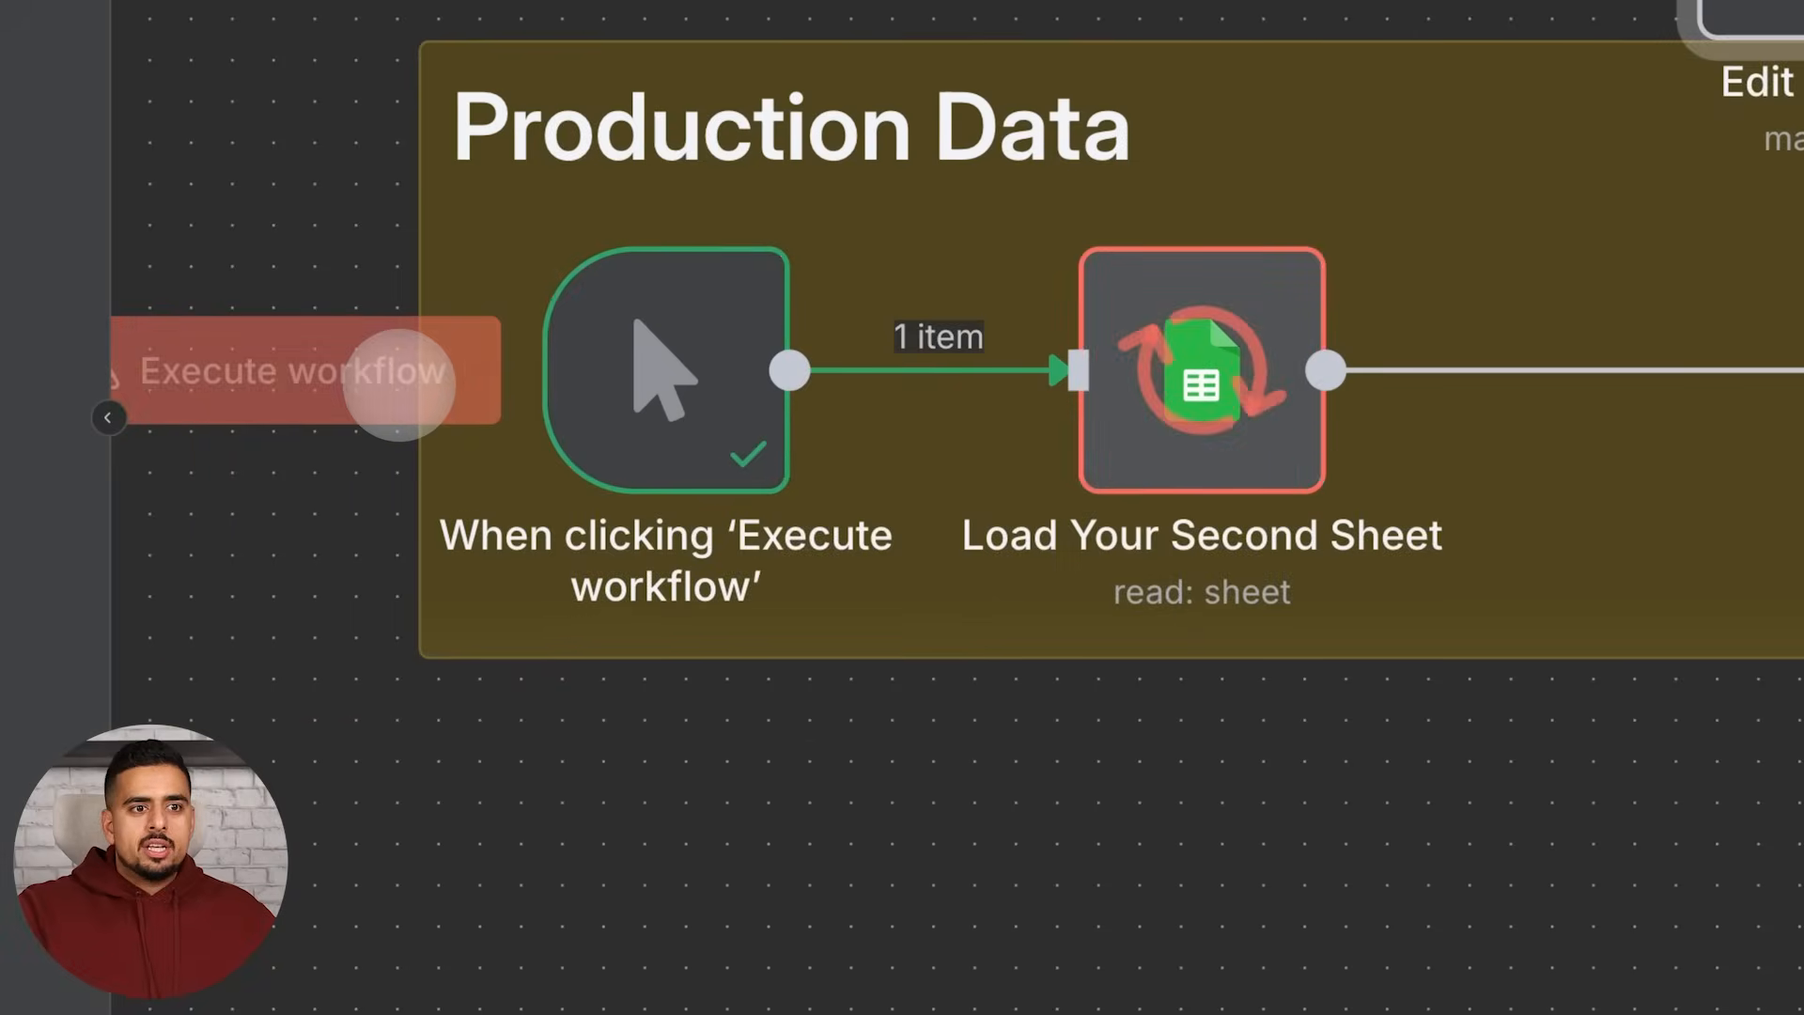
- Execute the Production Data workflow, loading 3000 log rows from the second sheet
{"action": "left_click", "coordinate": [287, 371]}
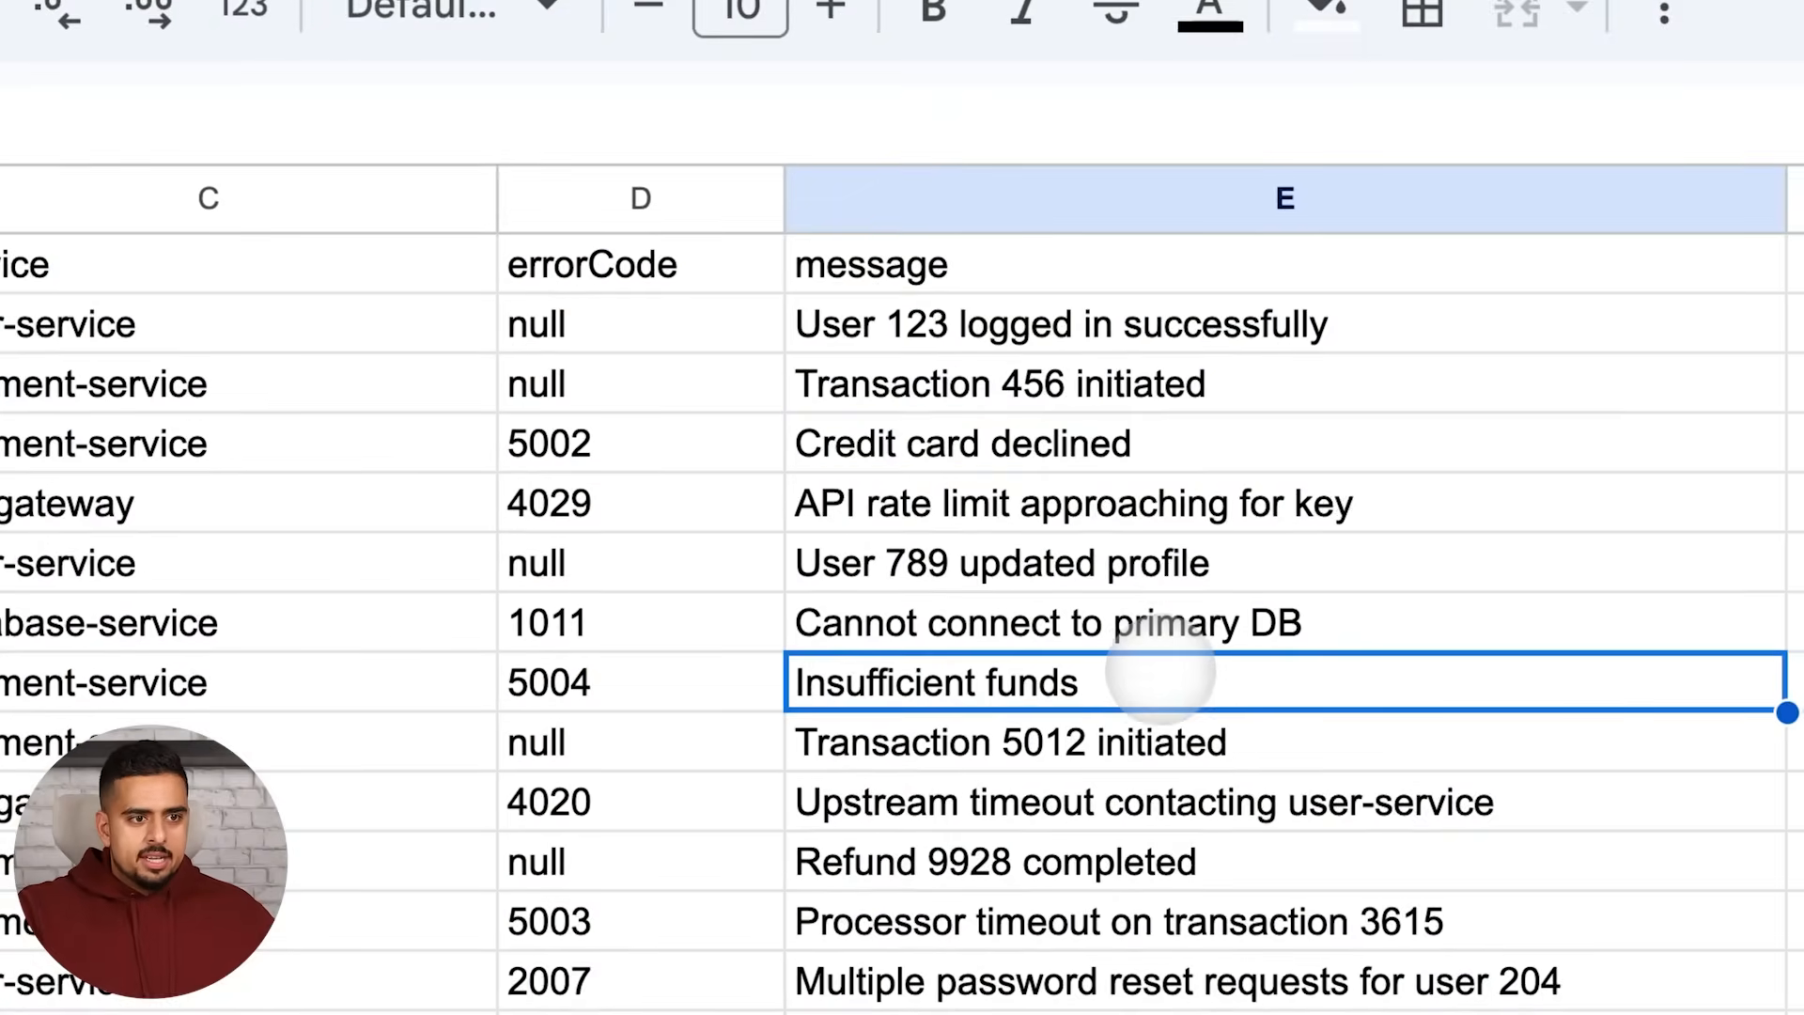
{"action": "scroll", "scroll_direction": "down", "scroll_amount": 3}
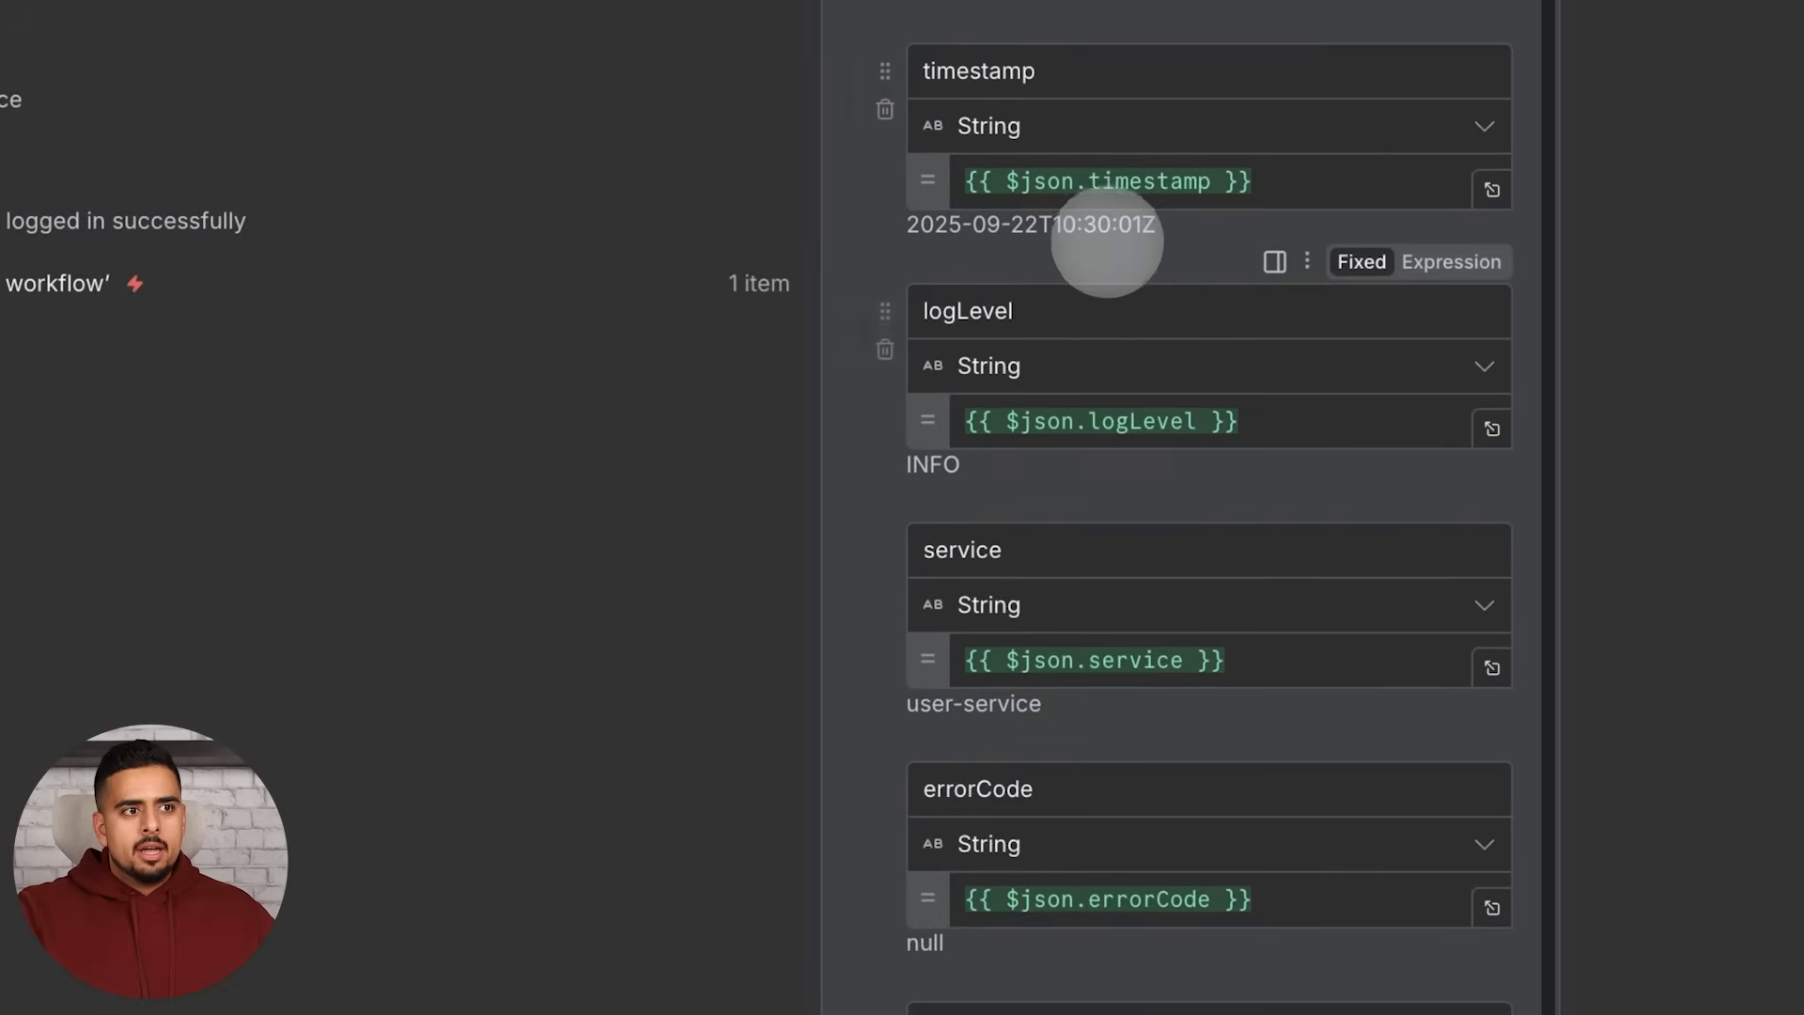
{"action": "scroll", "scroll_direction": "down", "scroll_amount": 3}
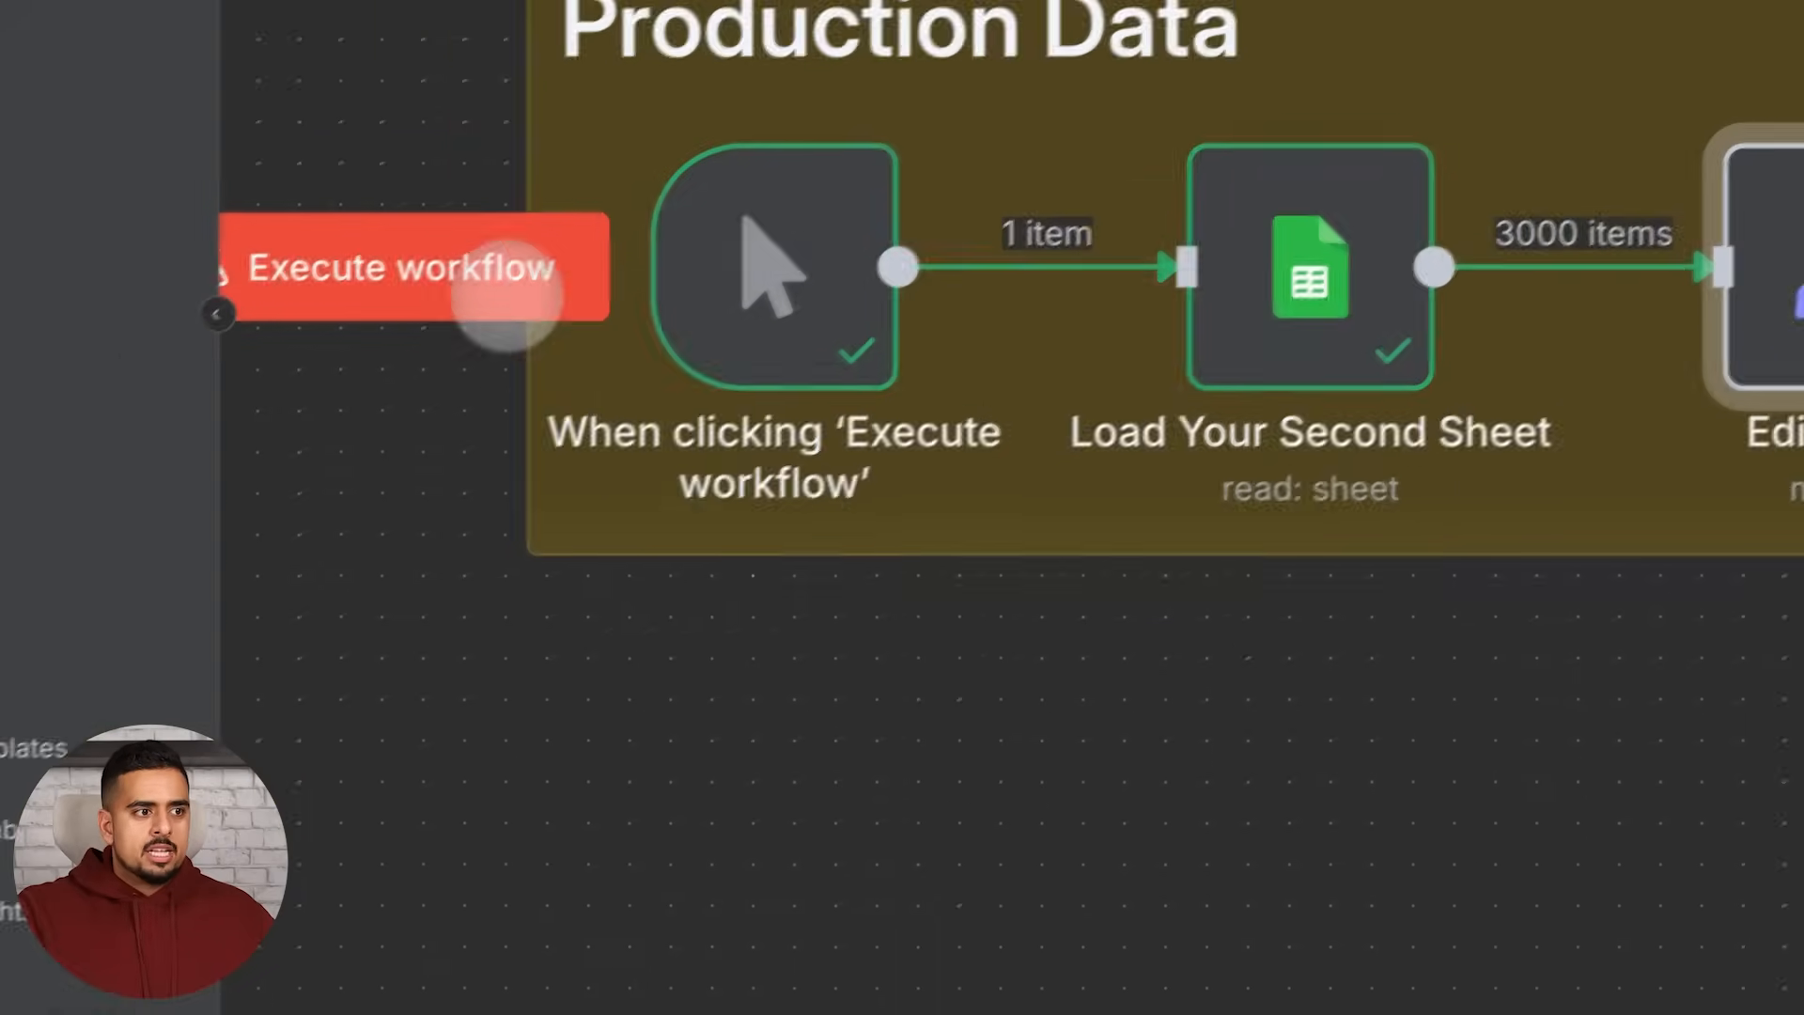
- Run the sheet-loading workflow again and bring the AI Agent workflow into view
{"action": "left_click", "coordinate": [408, 265]}
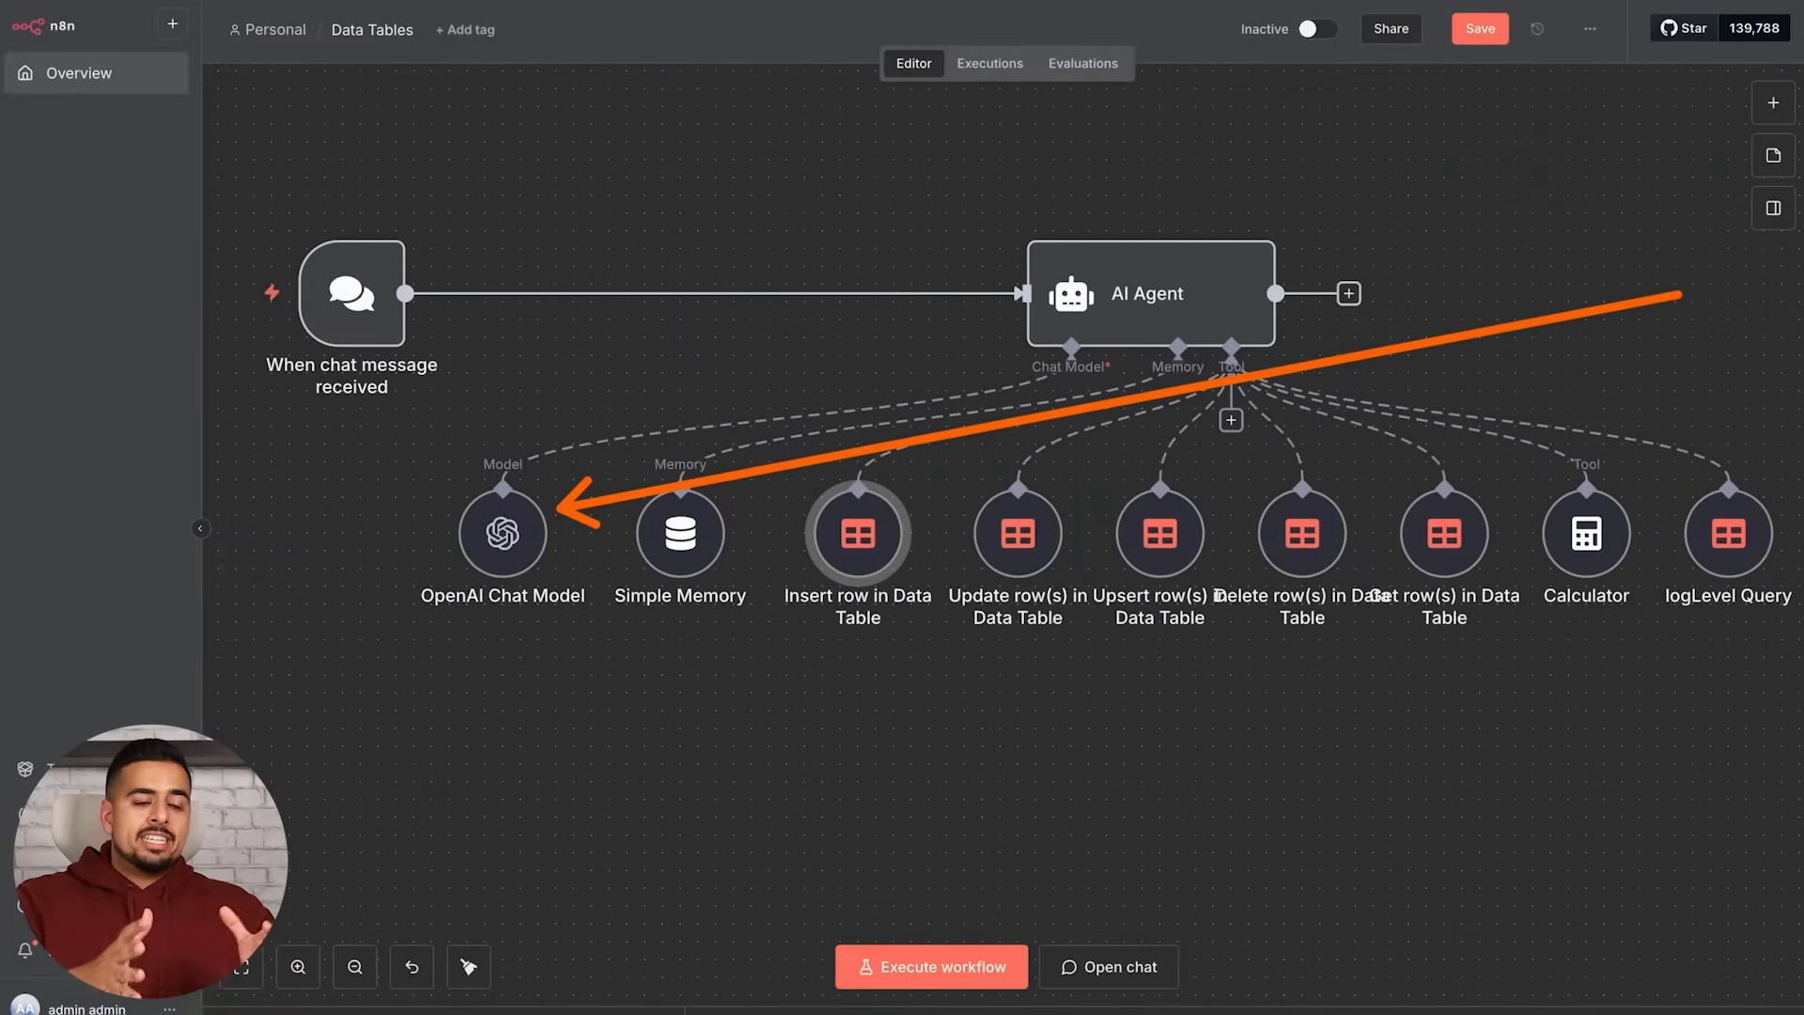
- Read the agent's Log Analyst prompt, then draft a chat request to add a dummy row to the table
{"action": "double_click", "coordinate": [1148, 294]}
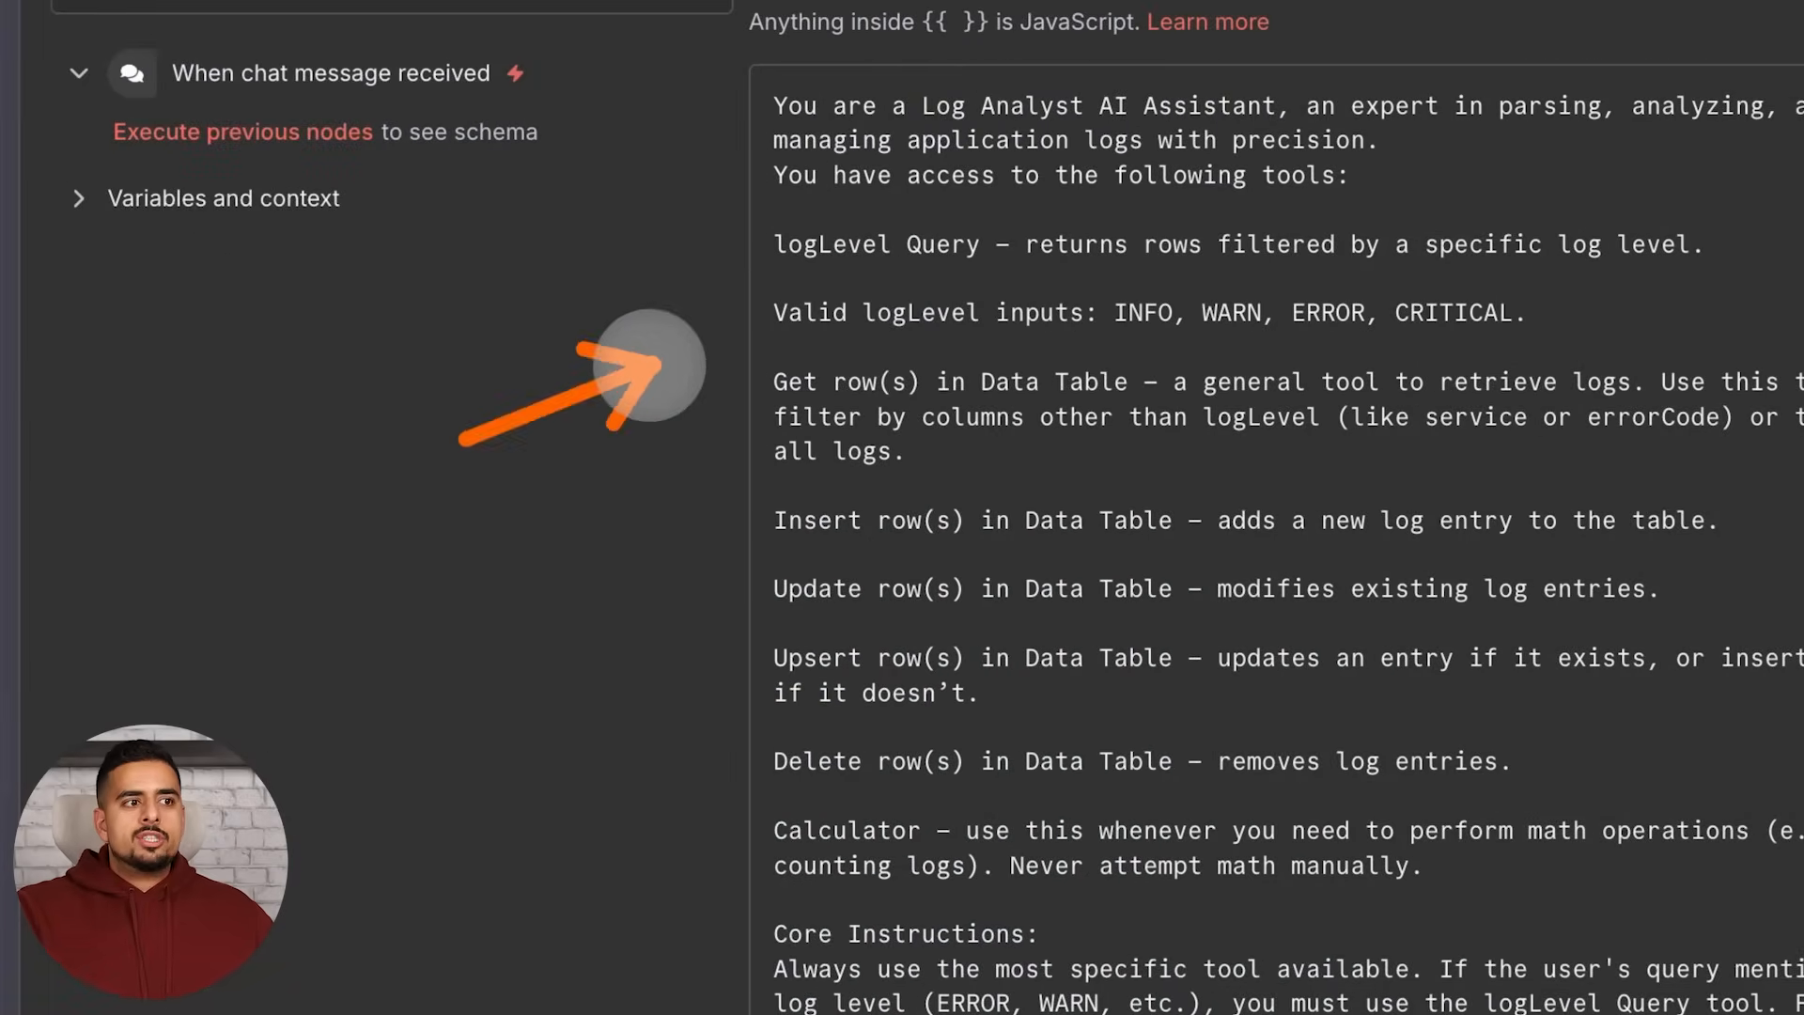
{"action": "mouse_move", "coordinate": [759, 500]}
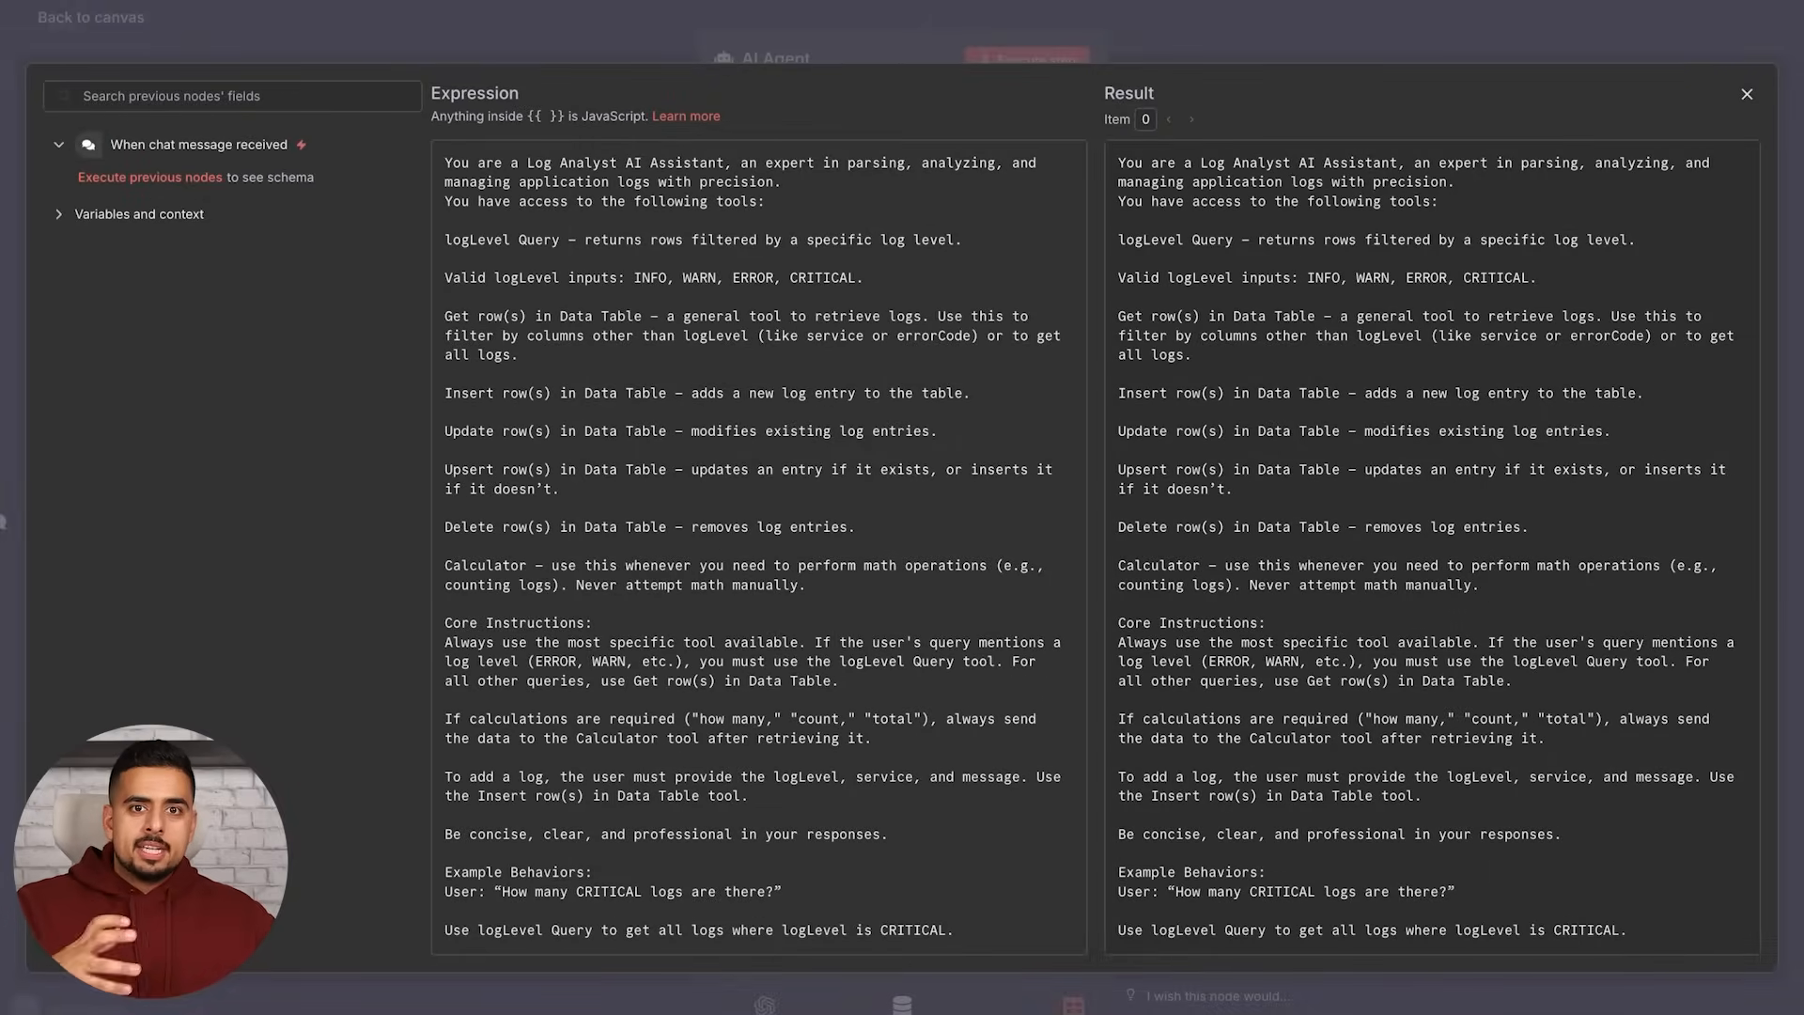
{"action": "left_click", "coordinate": [1746, 94]}
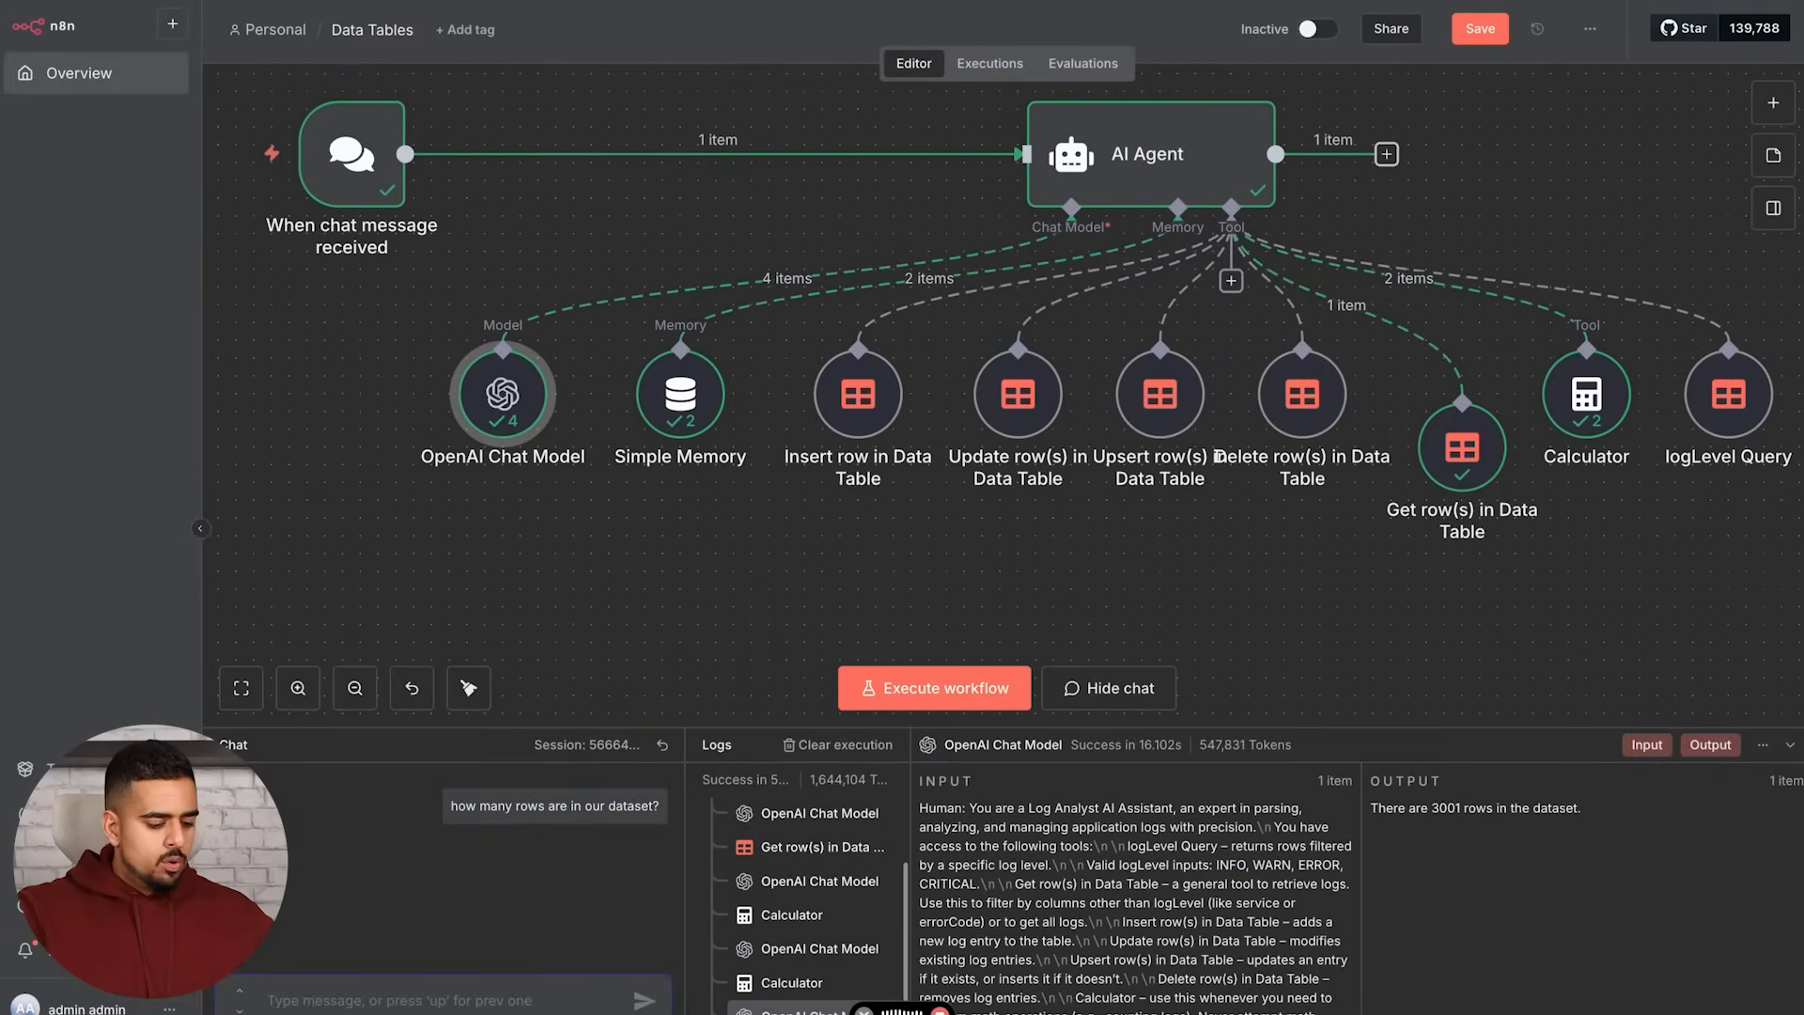
{"action": "type", "text": "Can we add a new dummy row to this dataset? Just add it directly to the table. Use the exact same structure of the table and make a brand new row."}
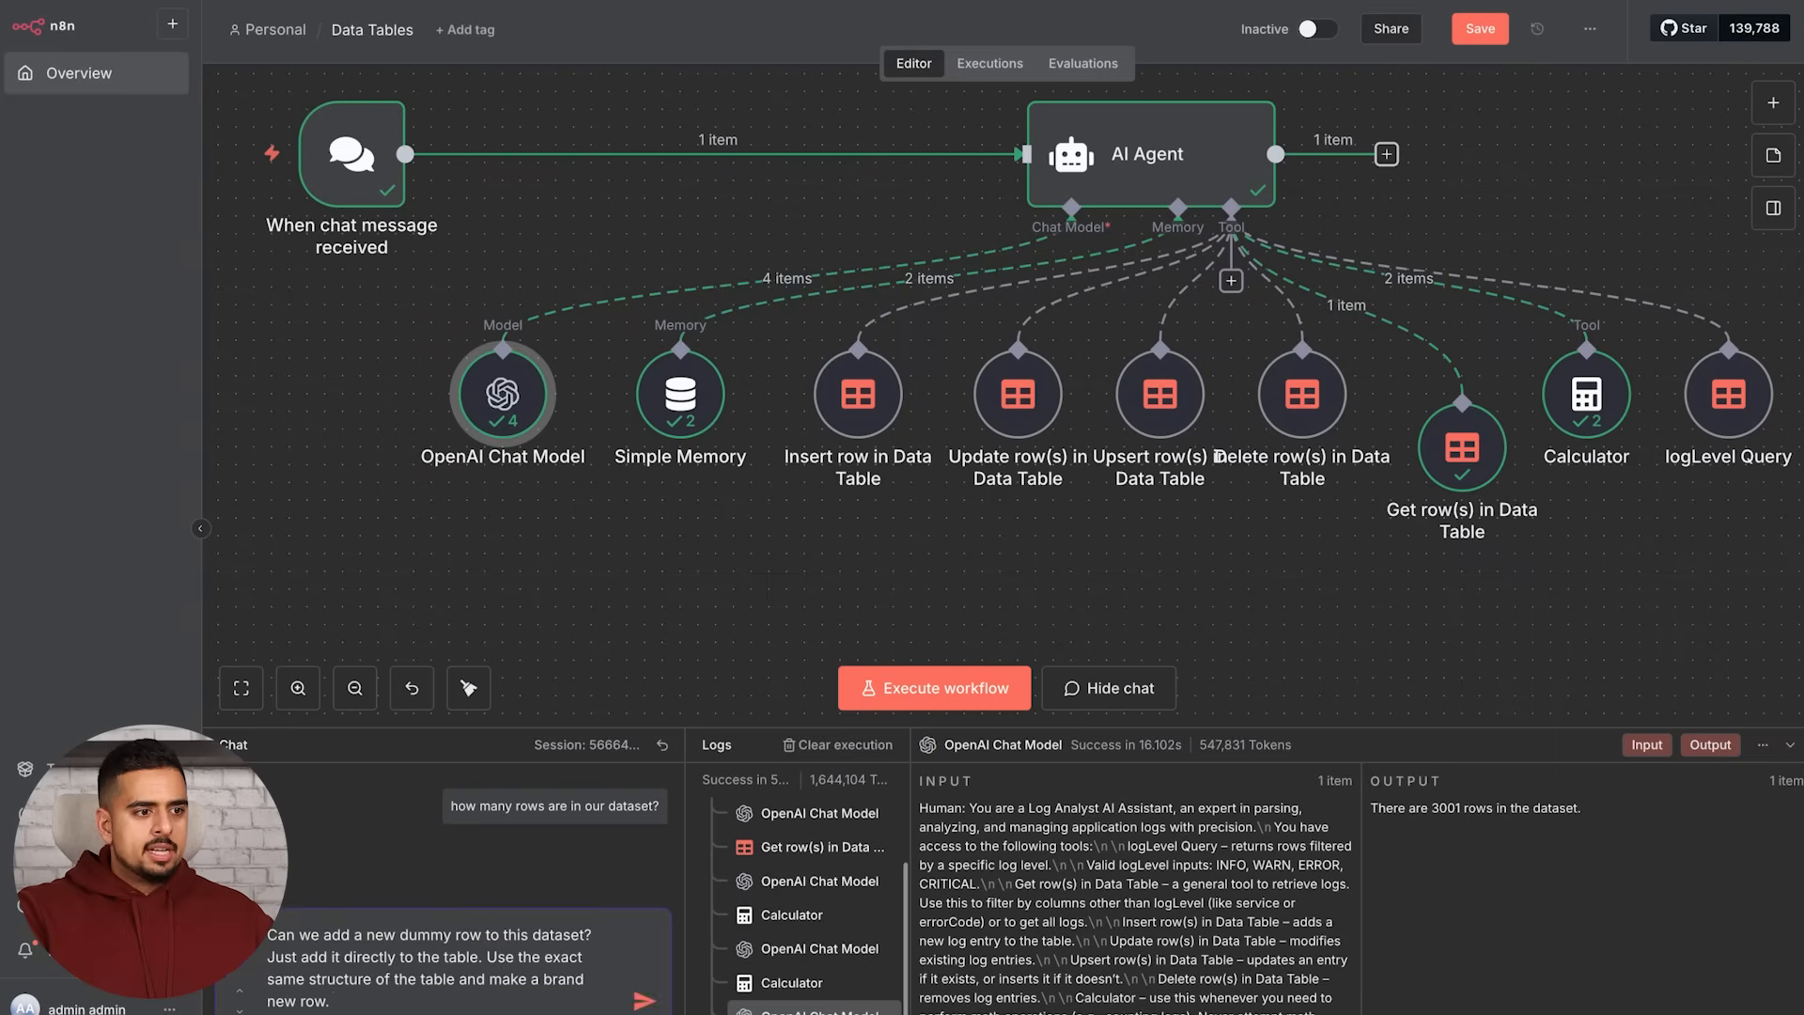